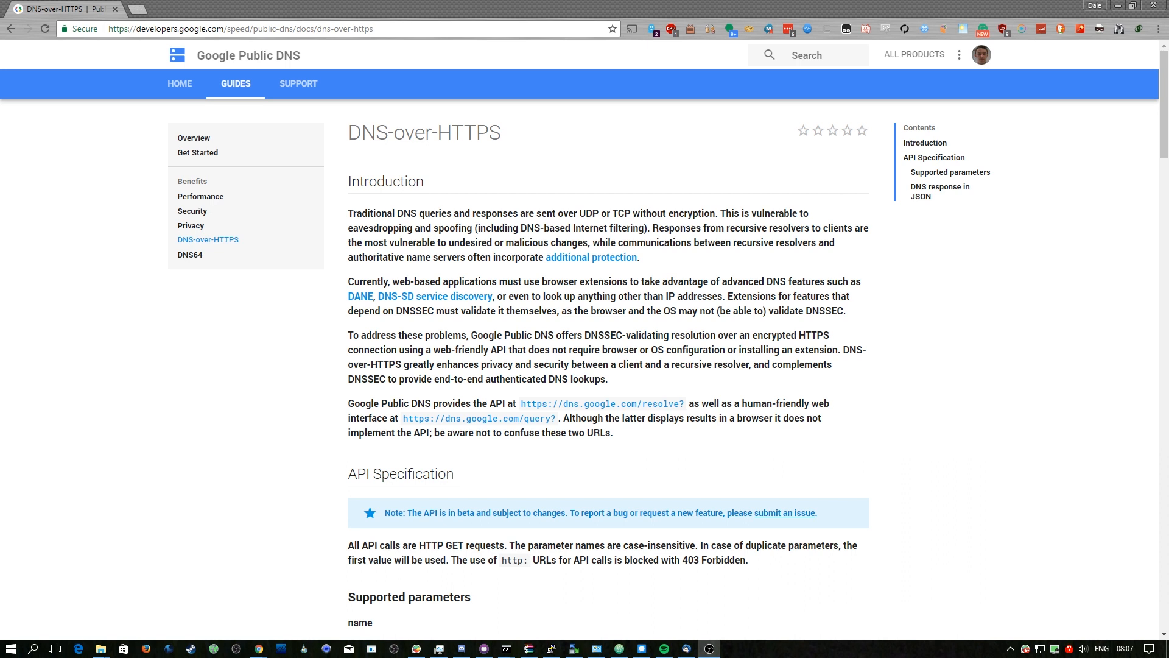
mouse_move(857, 373)
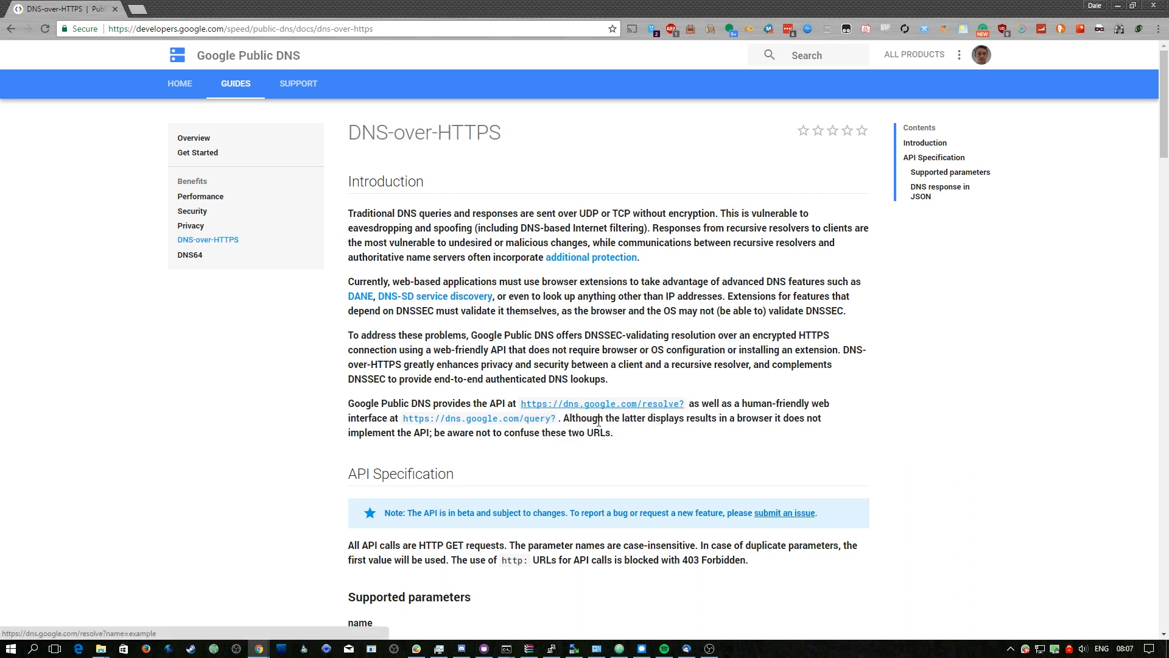
mouse_move(713, 434)
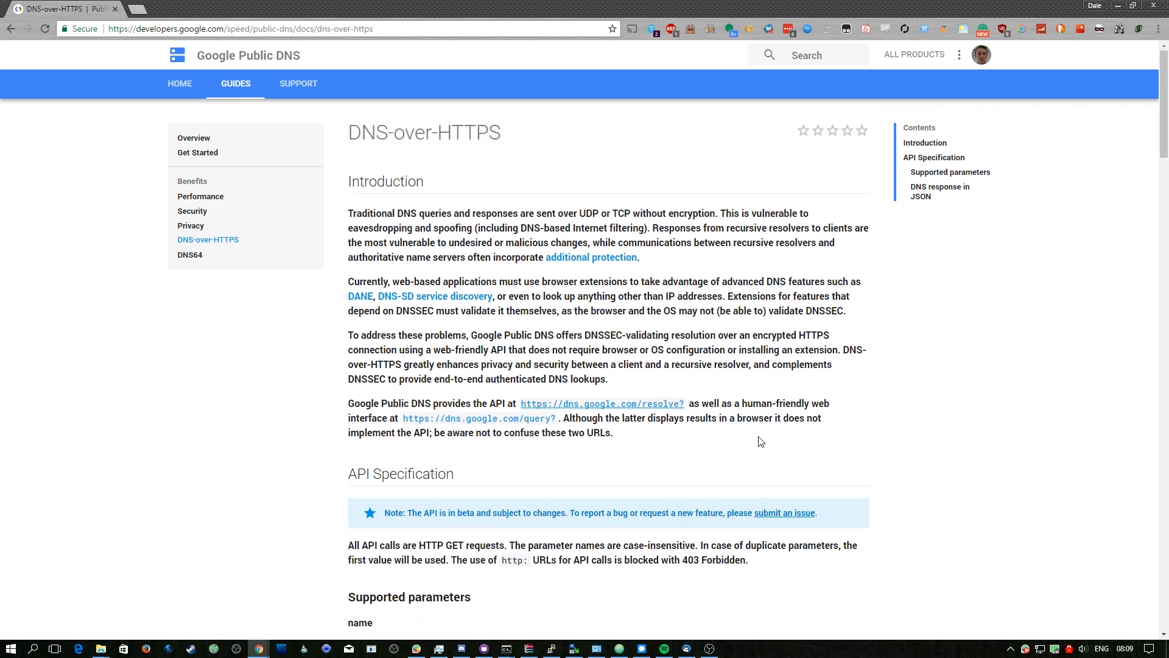
Step: Scroll the Google Public DNS docs down to the API specification's name parameter rules
scroll(down, 3)
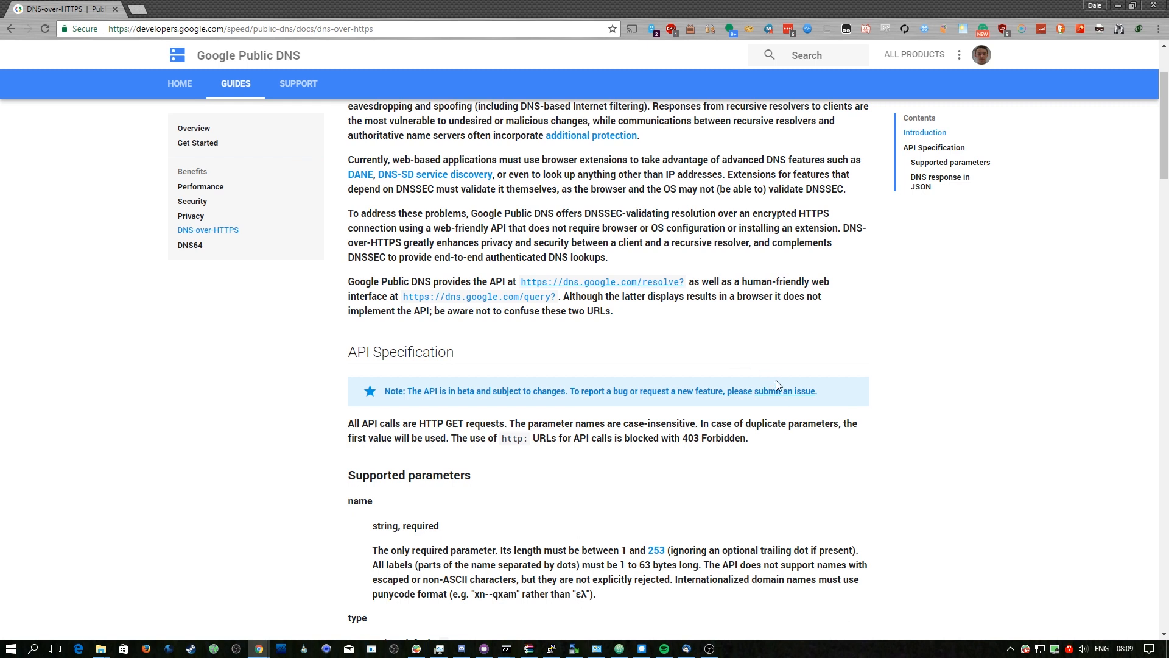
mouse_move(780, 385)
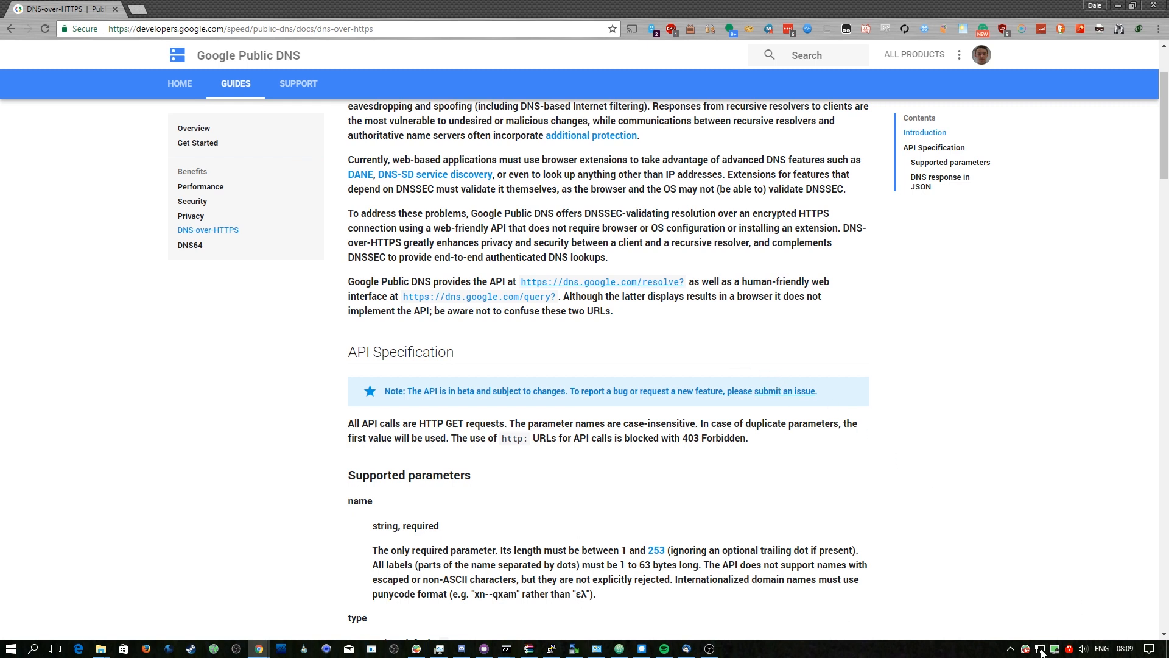
mouse_move(1011, 556)
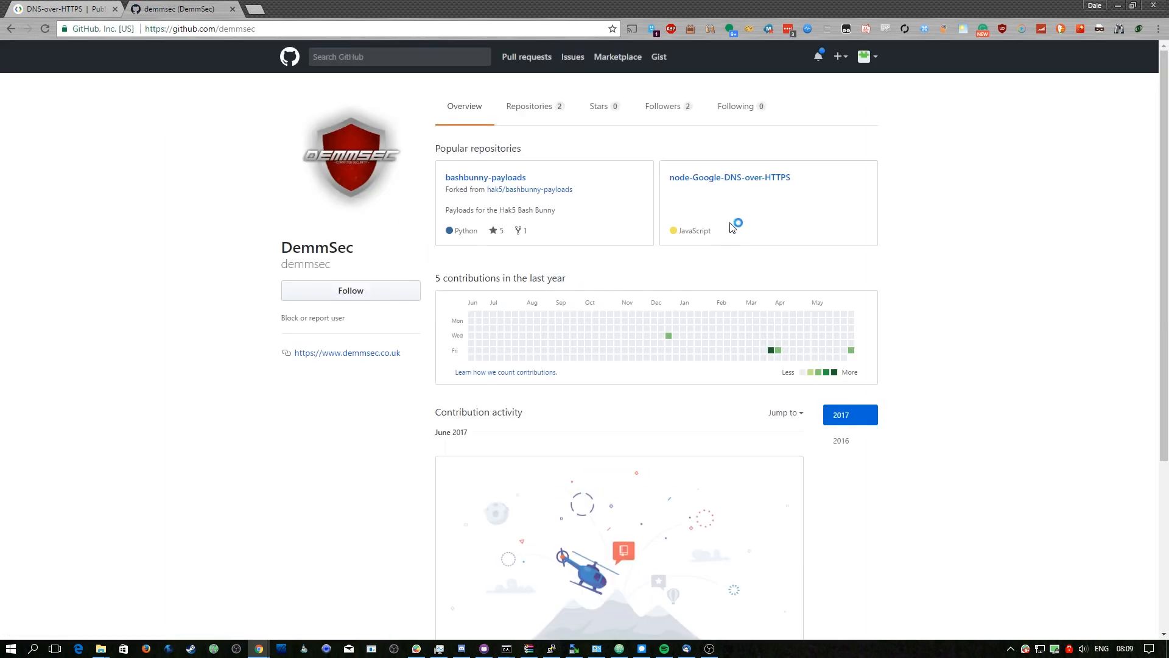
Step: Open the node-Google-DNS-over-HTTPS repository, view index.js, and return to the repository overview
click(728, 177)
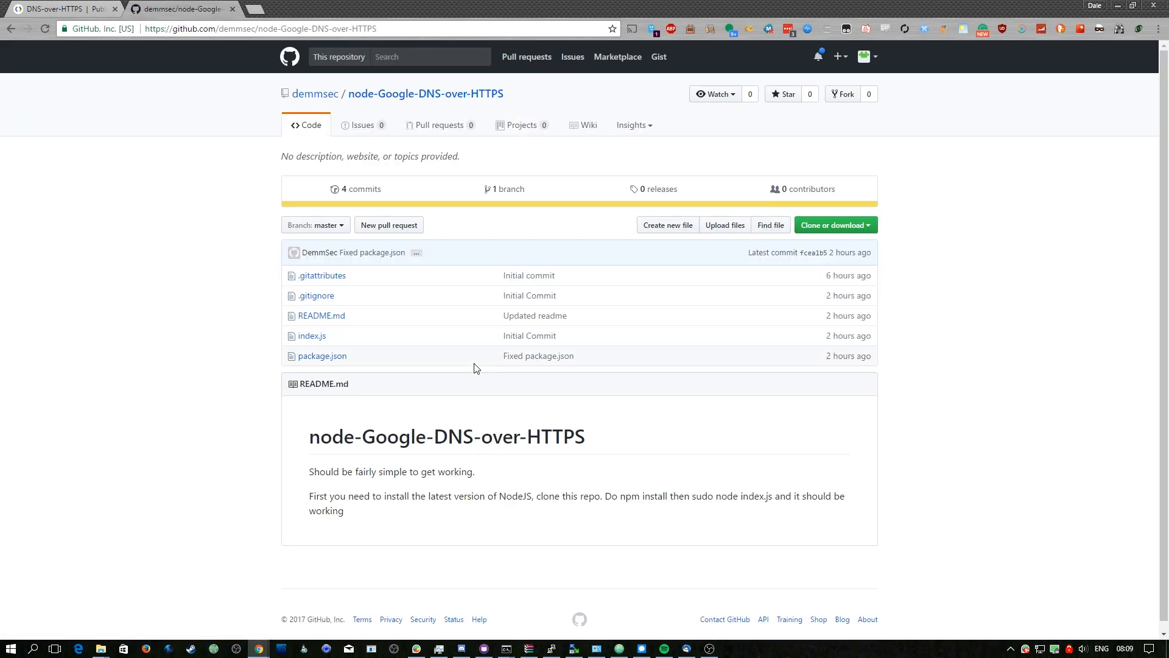
click(311, 335)
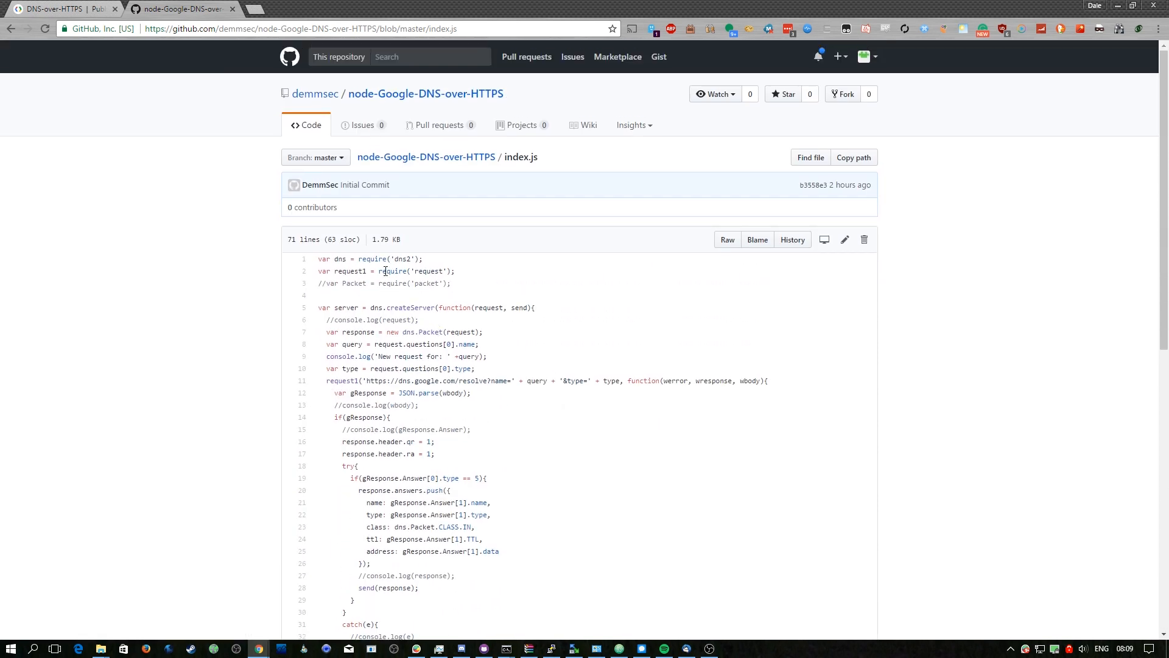
click(425, 93)
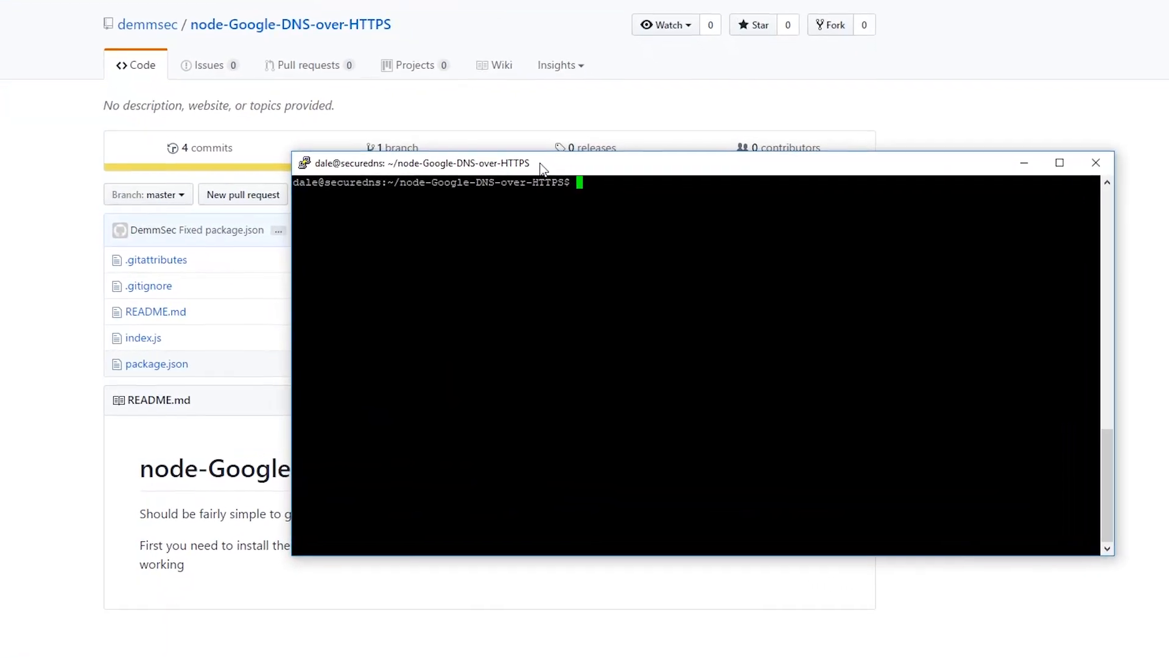
Step: Start typing a command in PuTTY at the node-Google-DNS-over-HTTPS prompt
text(cl)
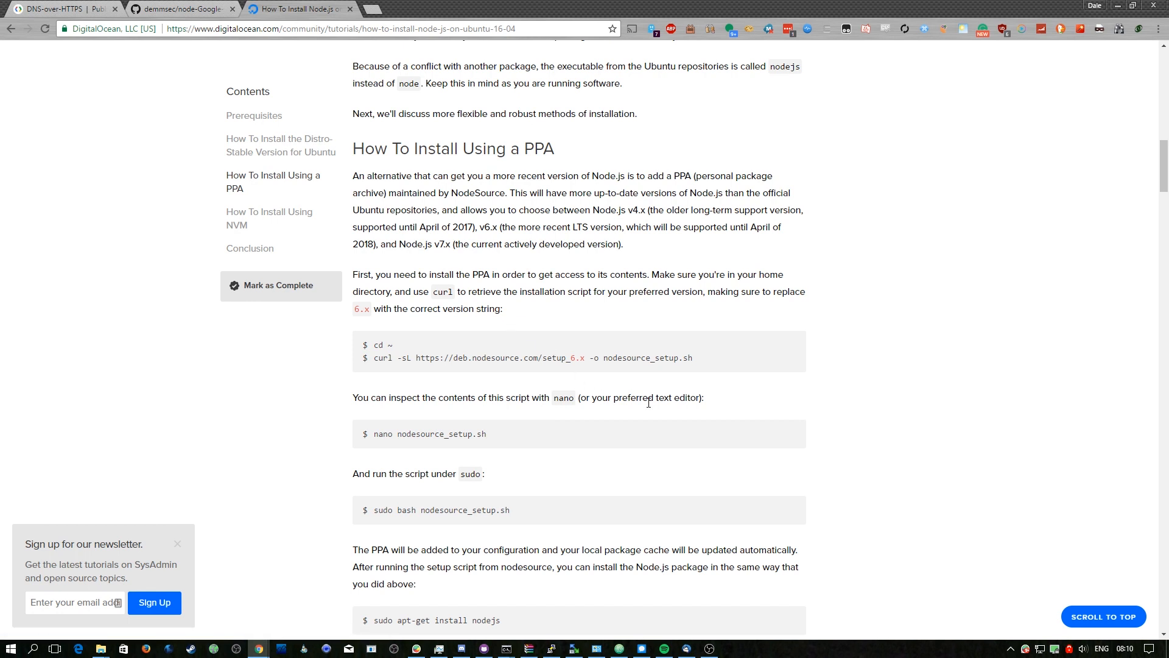
mouse_move(503, 352)
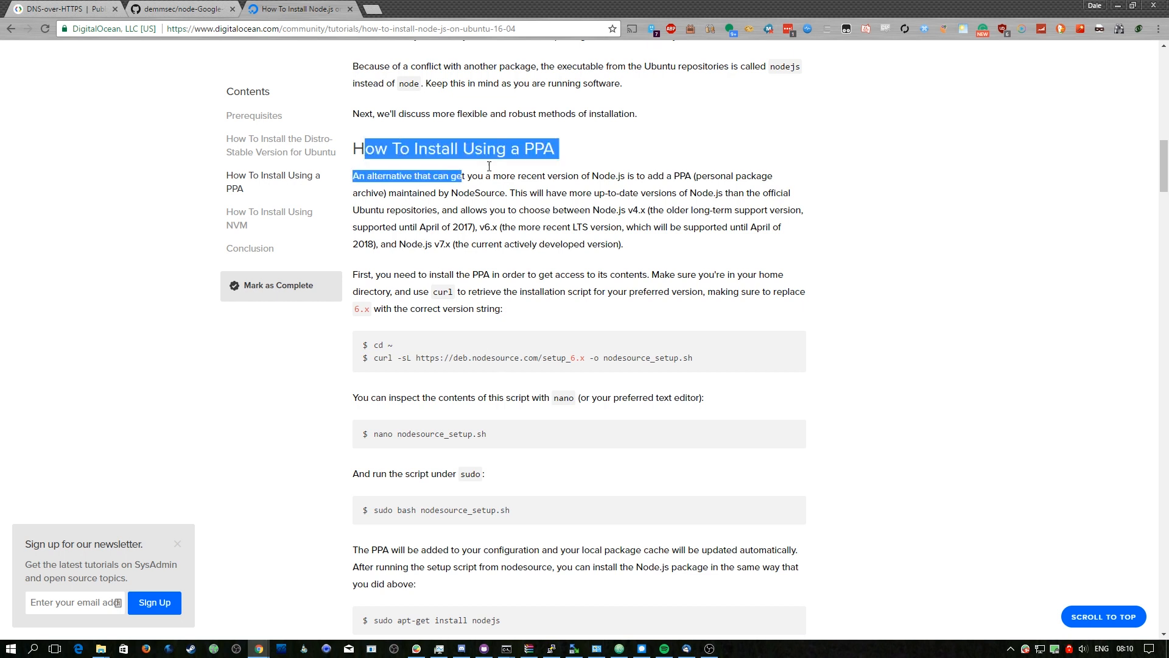
Step: Read DigitalOcean's PPA Node.js steps, highlighting the nodesource script address and inspection command
click(674, 353)
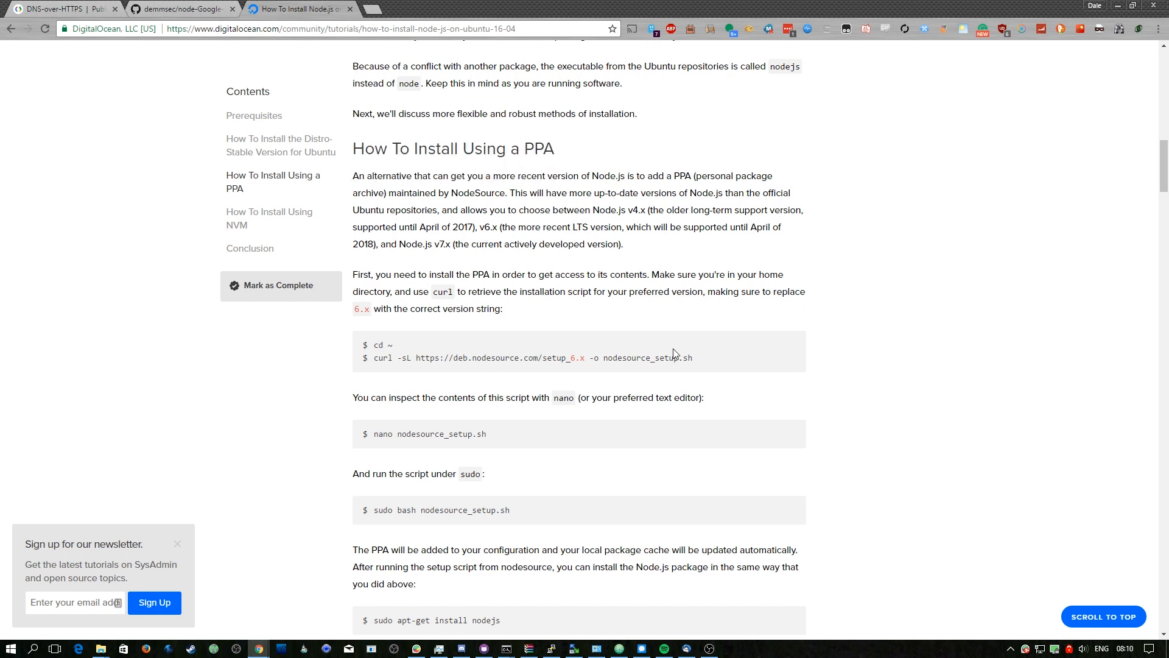
mouse_move(718, 365)
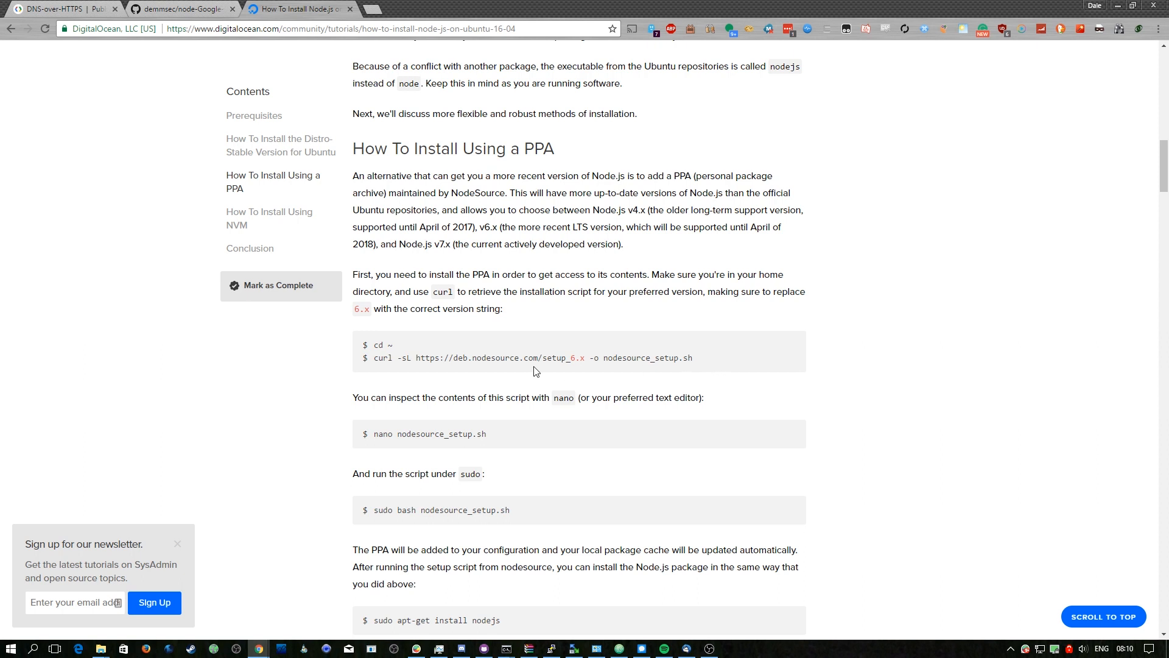
double_click(685, 358)
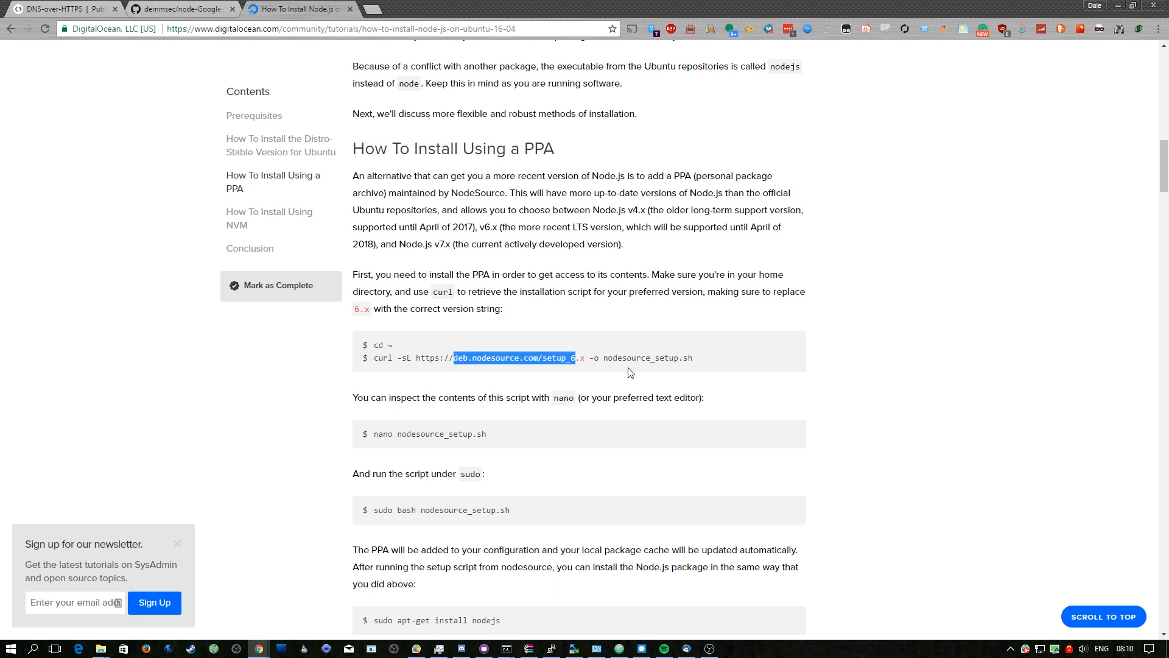
click(708, 359)
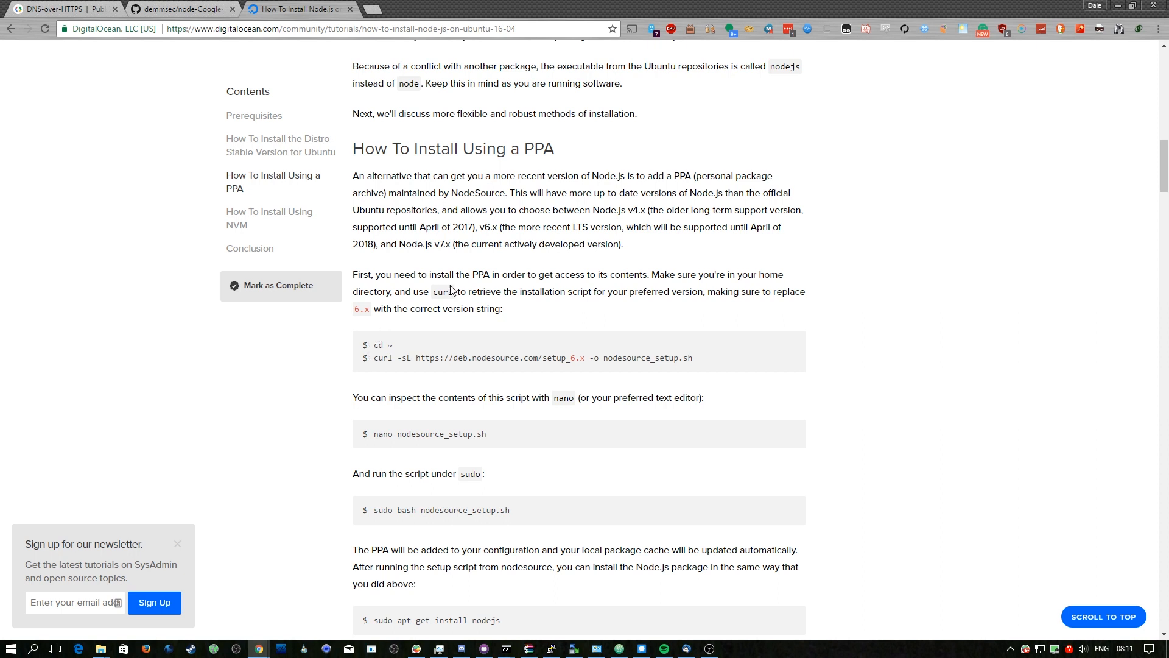
drag(353, 147, 570, 232)
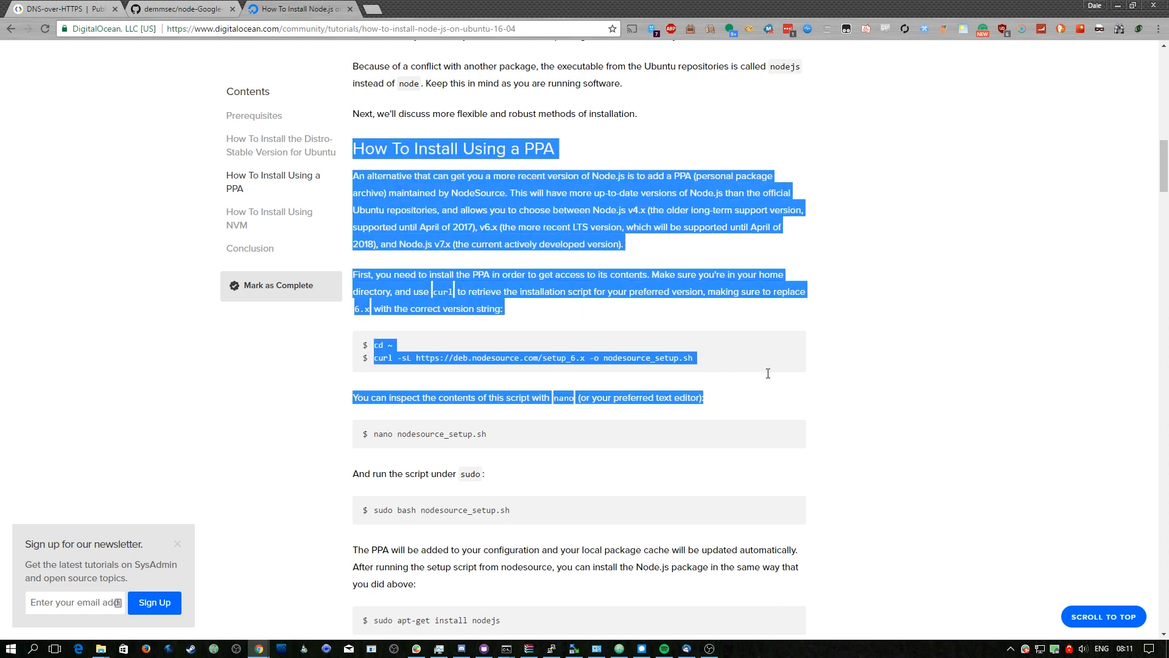
scroll(down, 3)
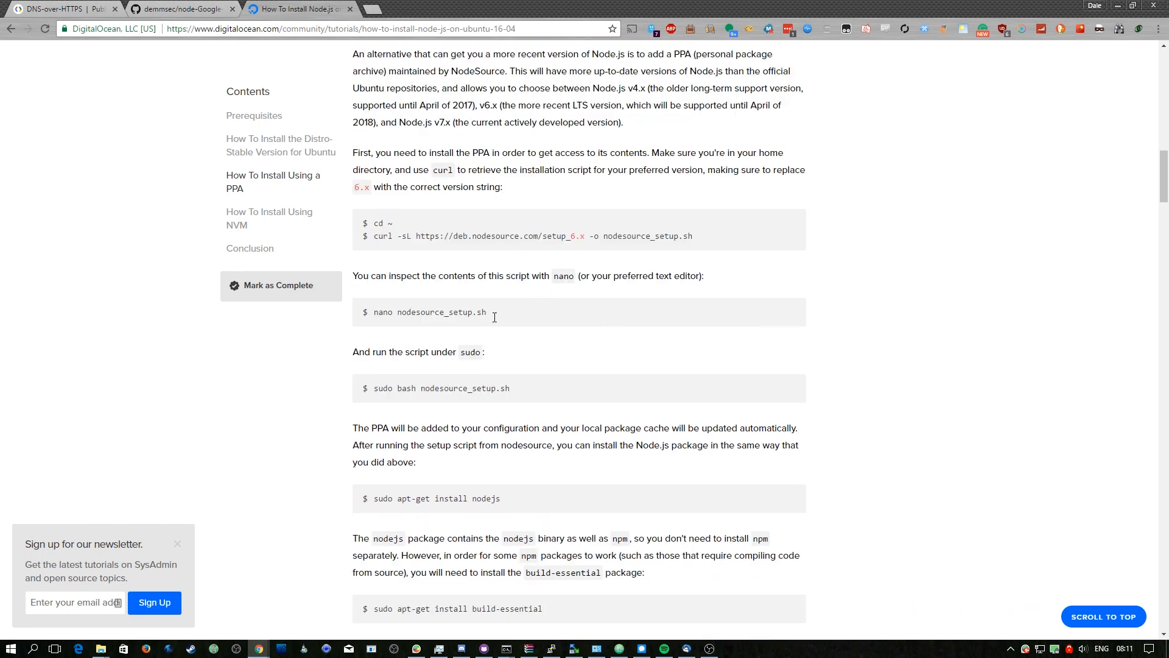
drag(375, 312, 488, 311)
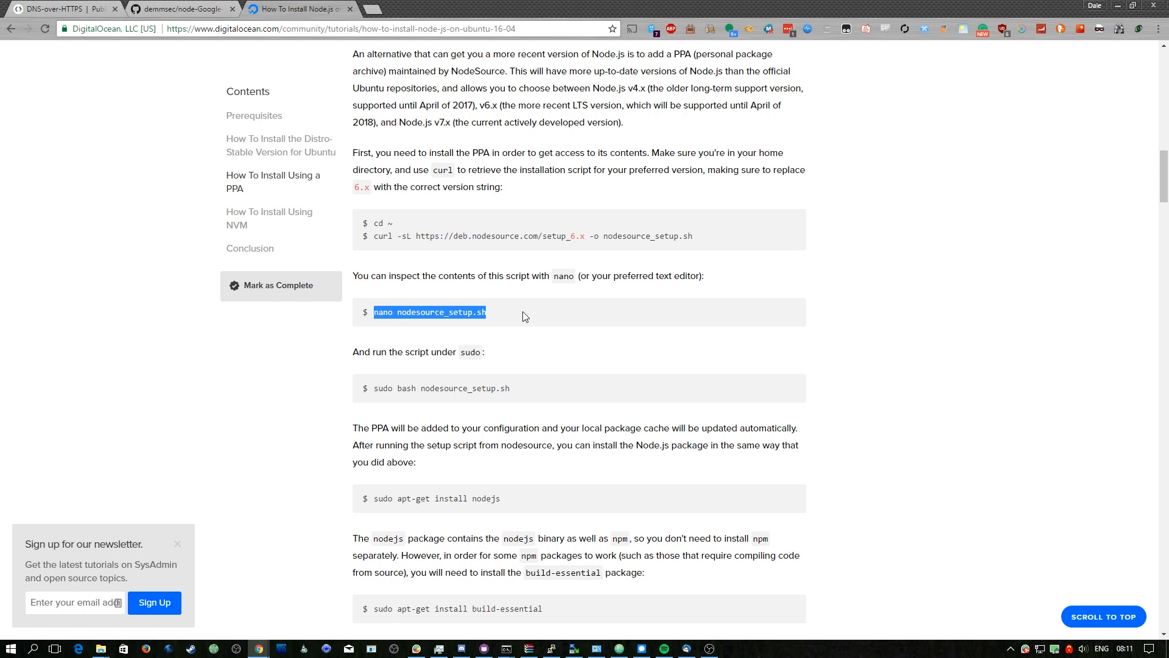
mouse_move(611, 394)
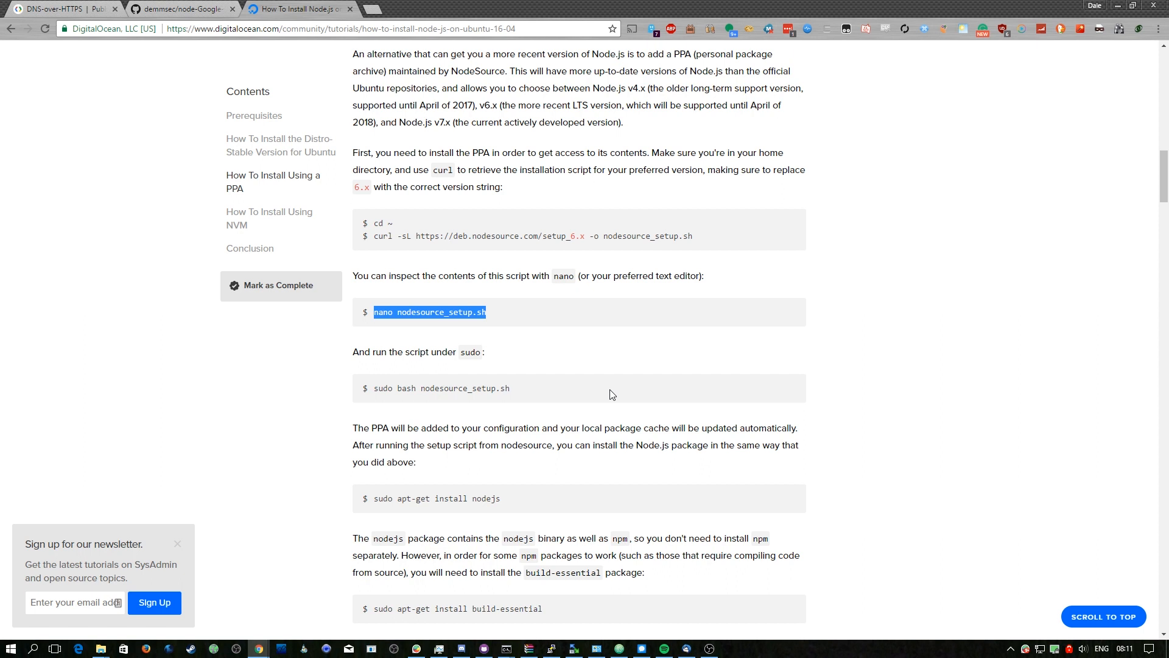
scroll(down, 3)
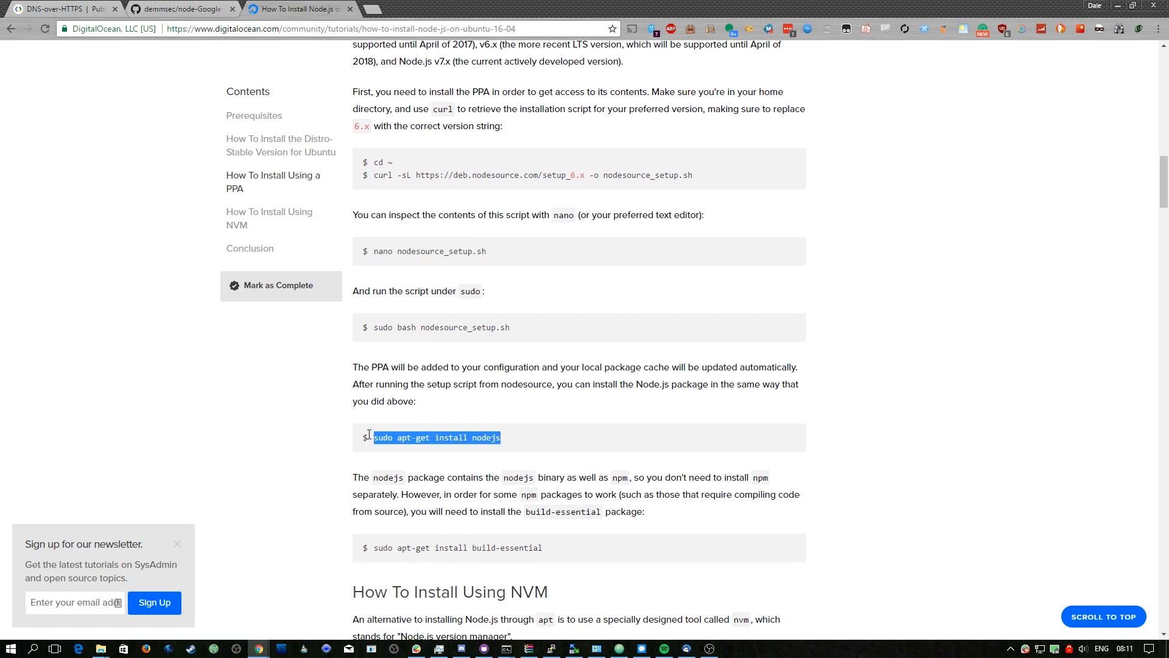
mouse_move(578, 445)
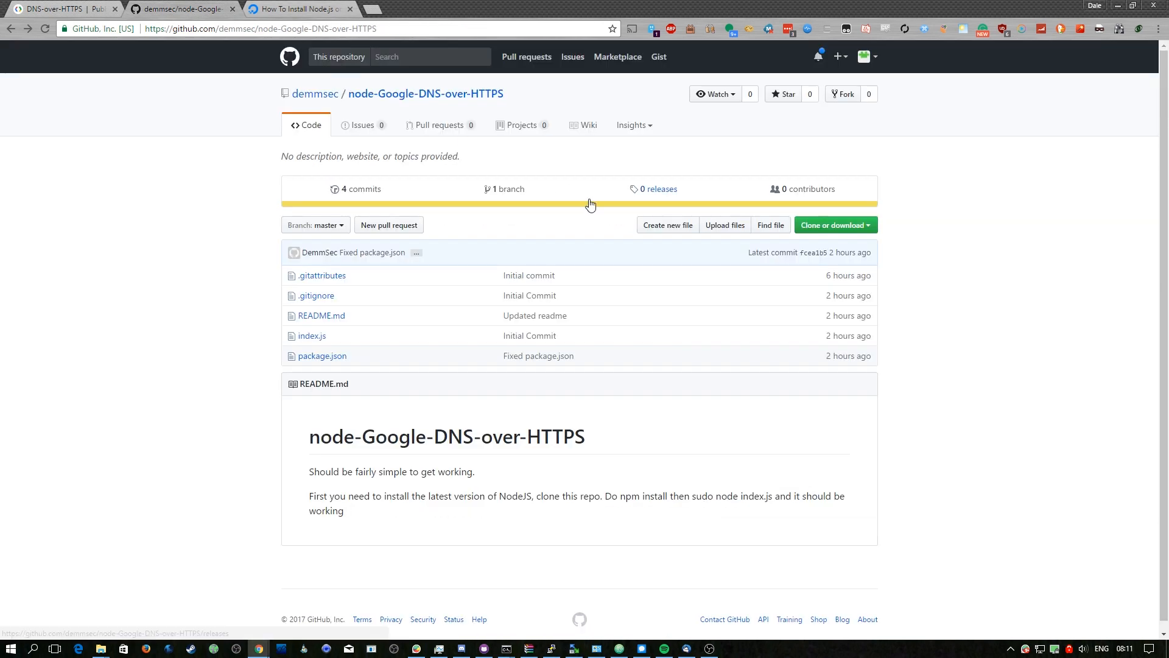
Step: Copy the repository's HTTPS clone URL from the 'Clone or download' panel
click(833, 225)
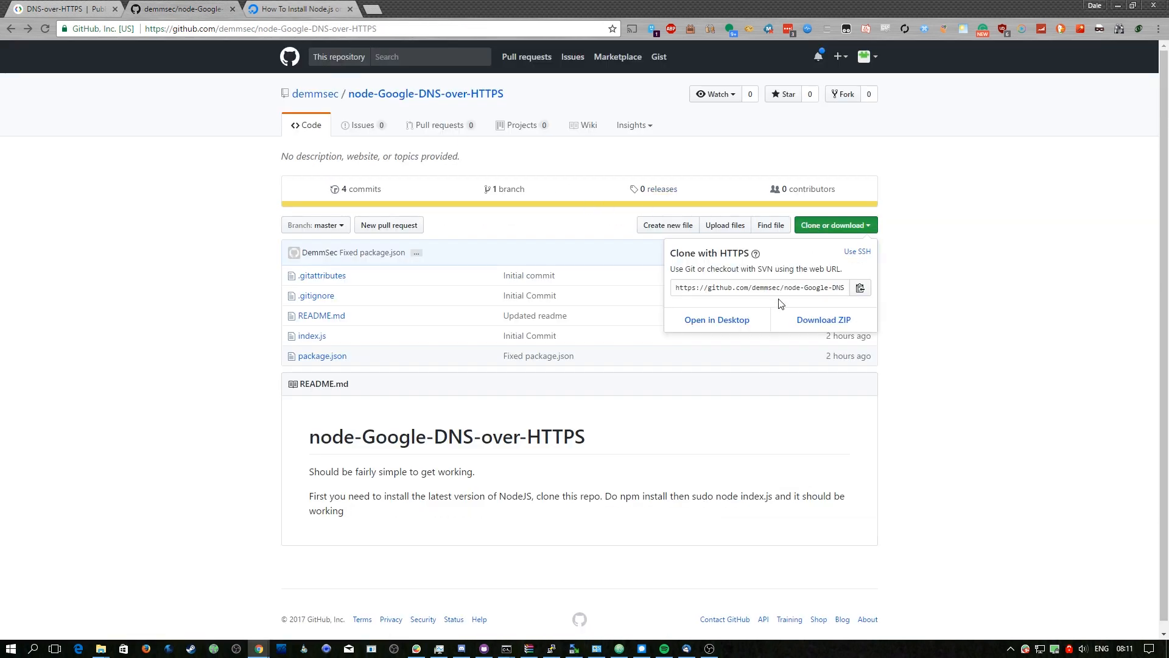
click(759, 286)
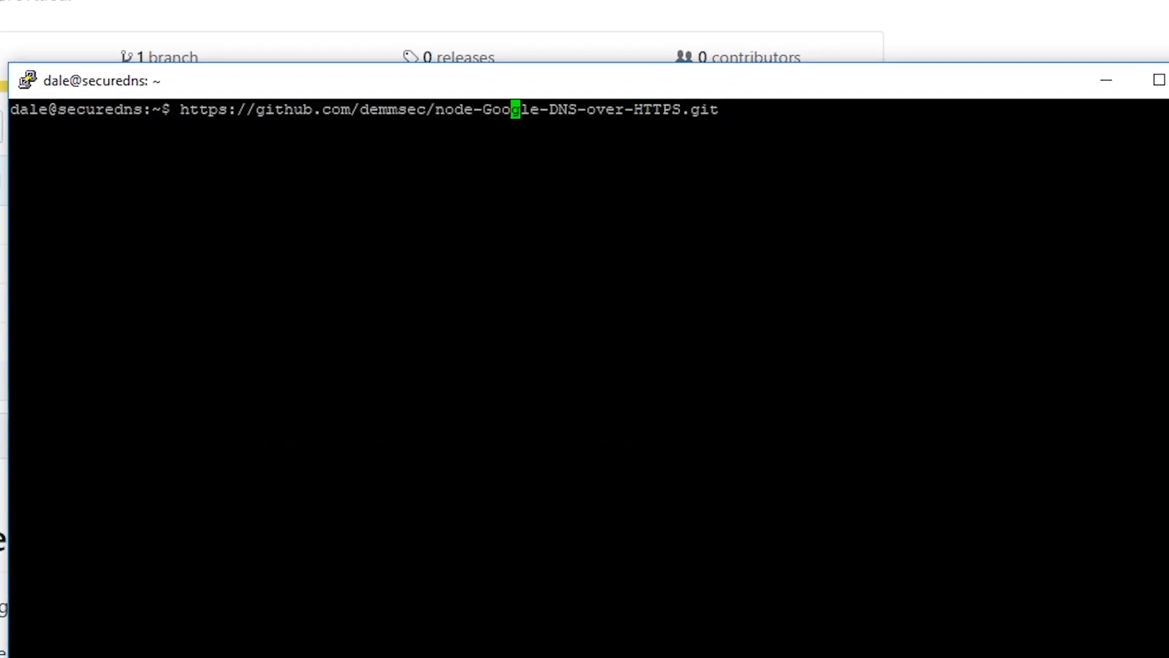
Step: Git clone the repository, list its folder with ls and ls -la, and run npm install
text(git clone)
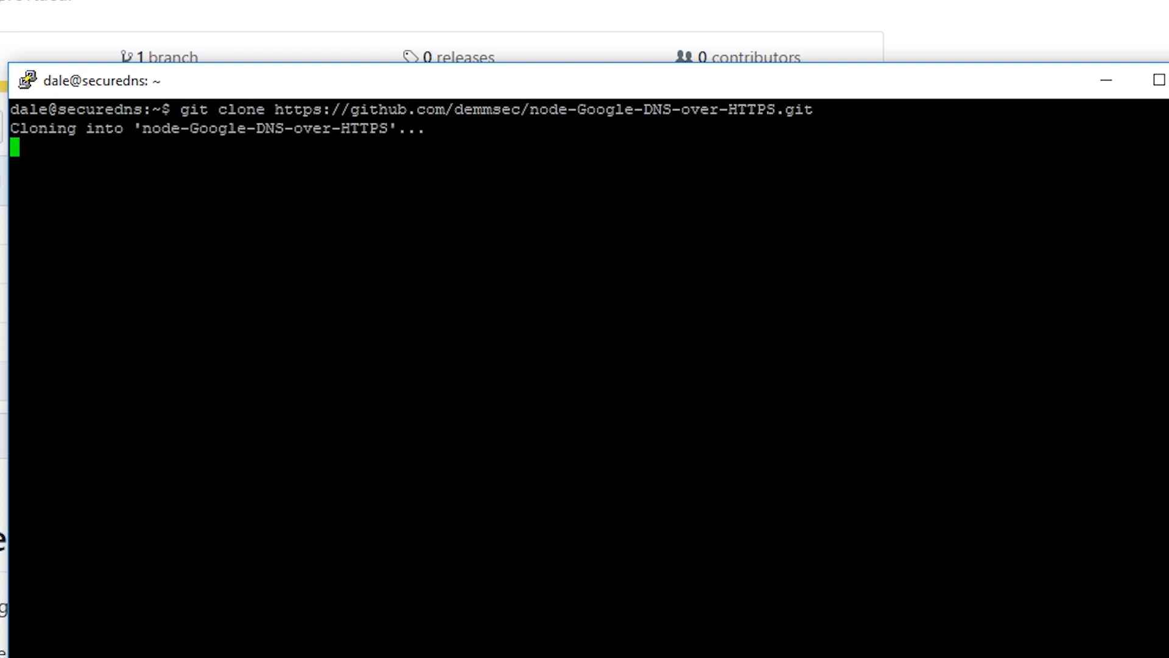
text(ls)
text(cd node-Google-DNS-over-HTTPS/)
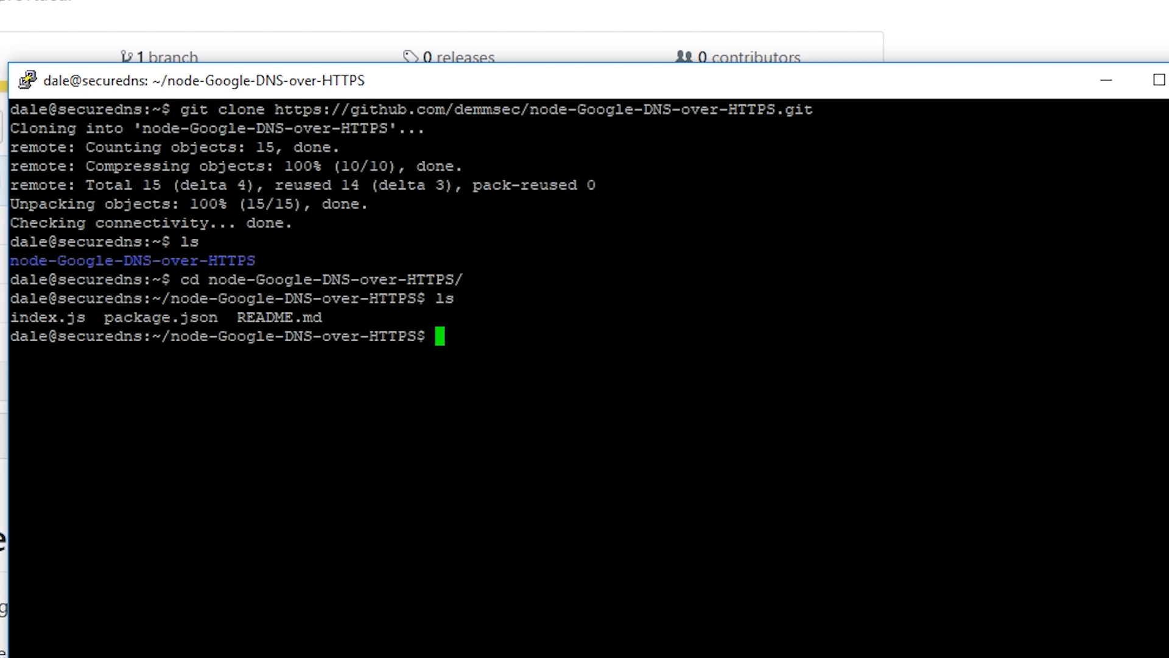
text(-la)
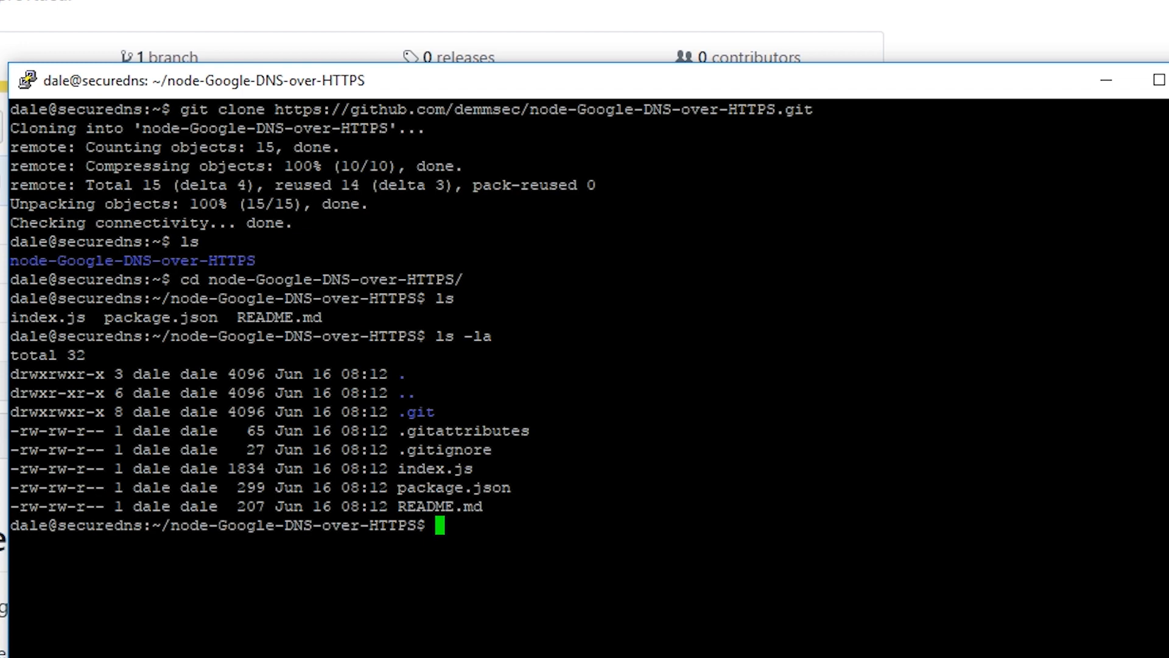
text(np)
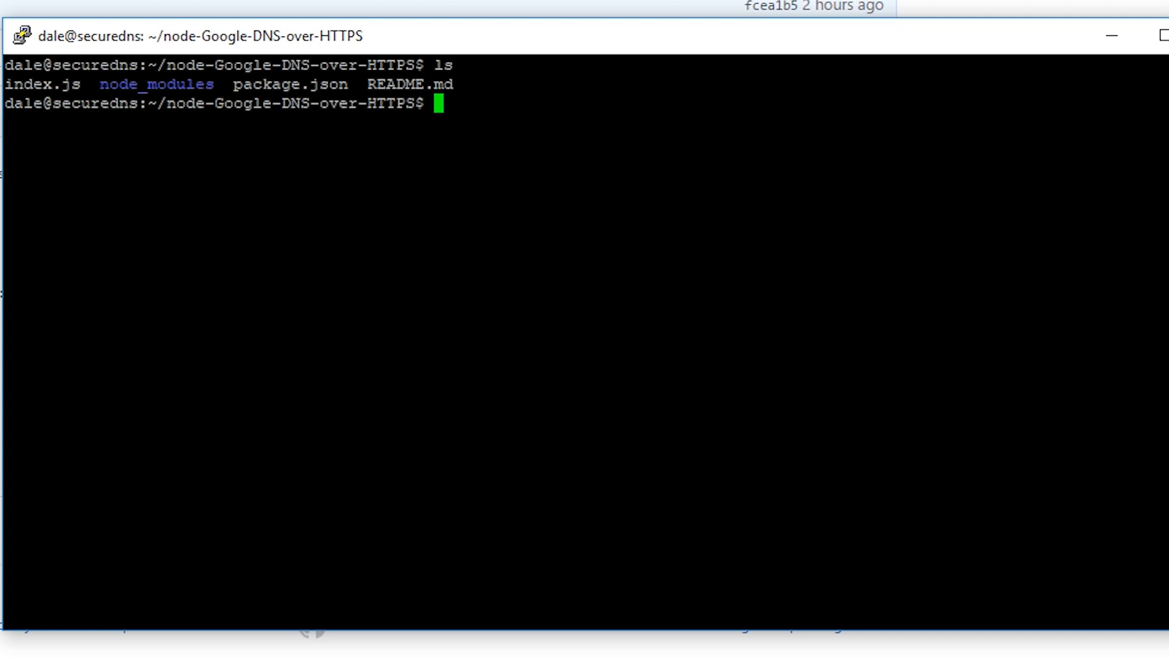
Step: Start the DNS proxy with sudo node index.js and copy the server IP 192.168.11.35
text(sudo)
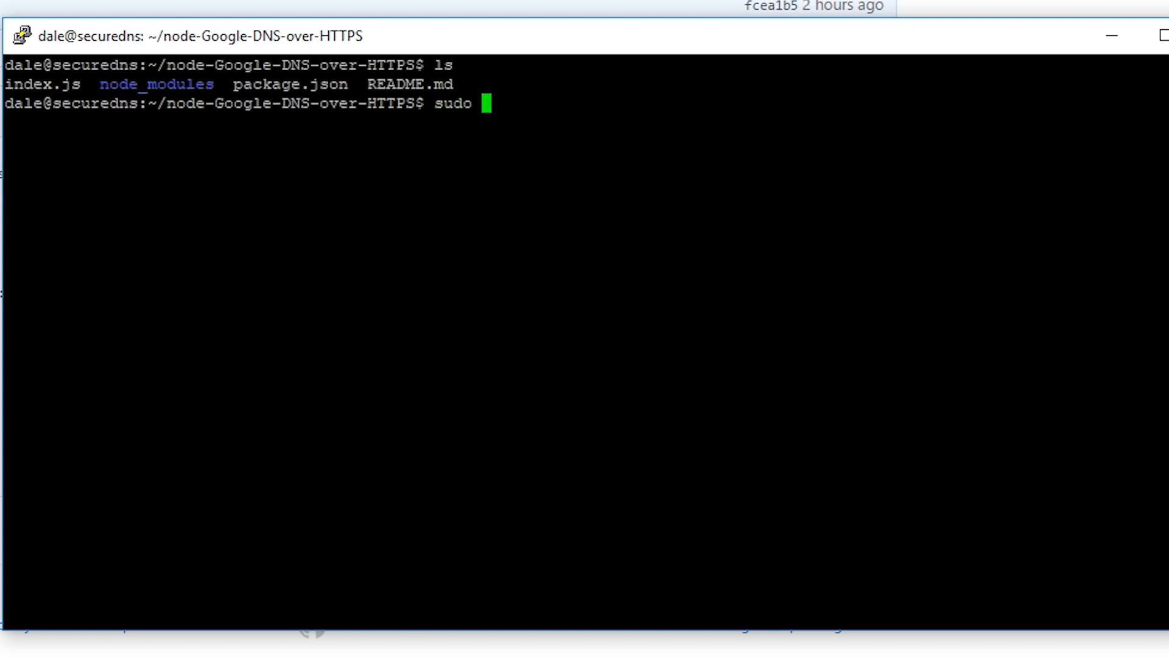
text(node index.js)
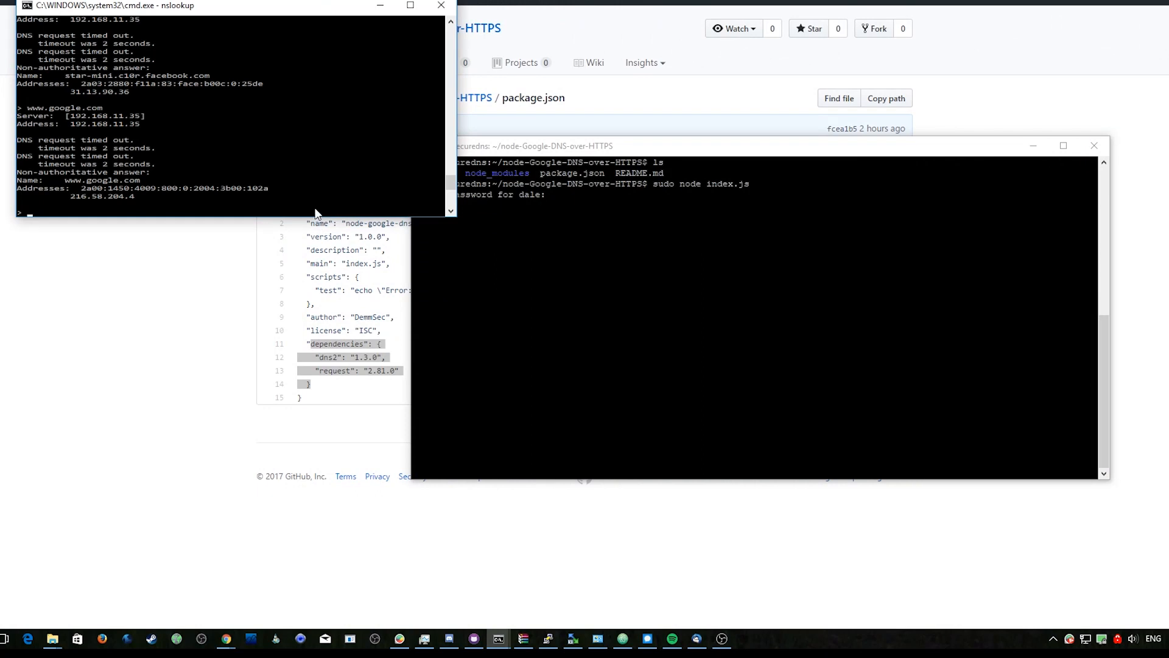
text(exit)
click(753, 216)
text(ifconfig)
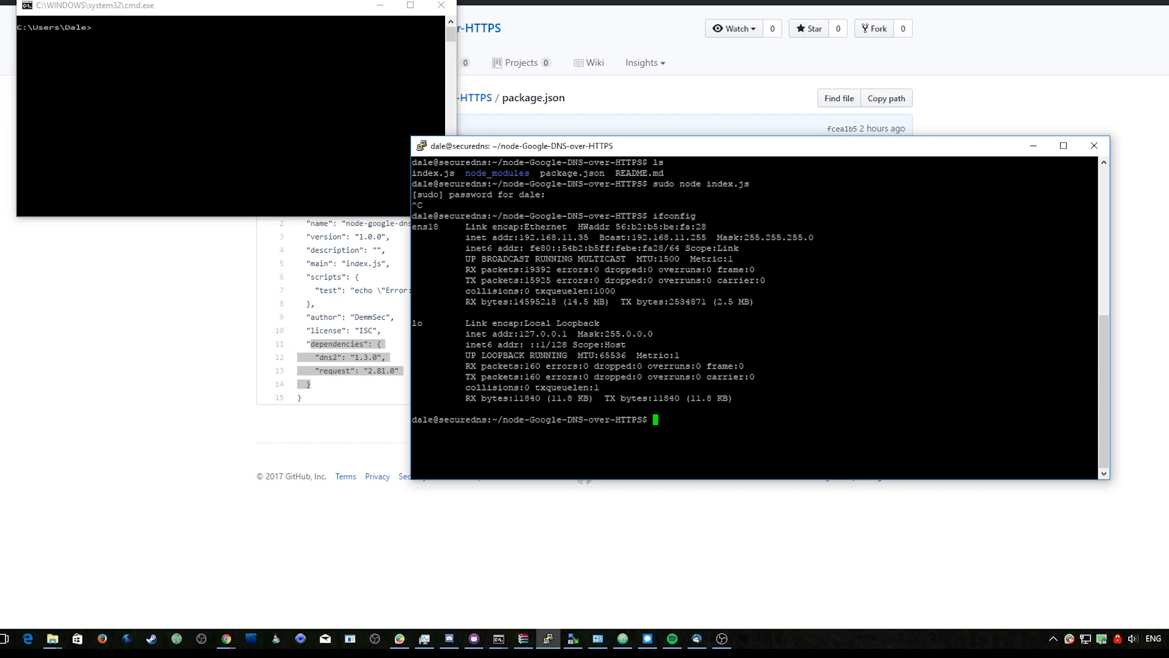
double_click(551, 237)
text(sudo node index.js)
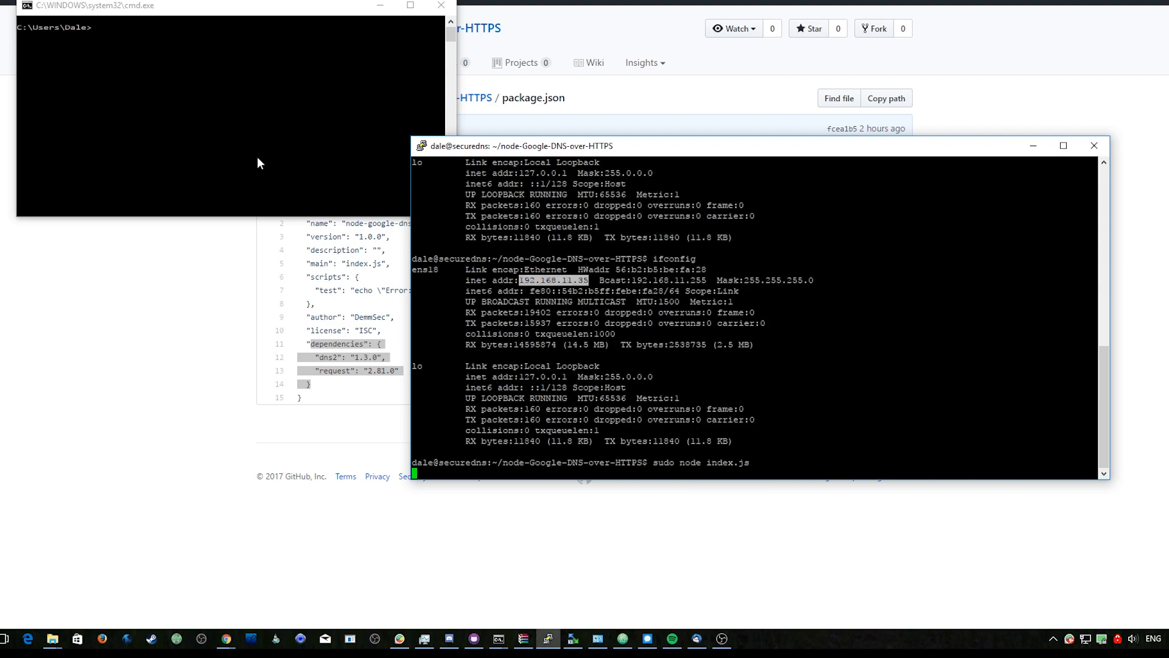
text(nslookup)
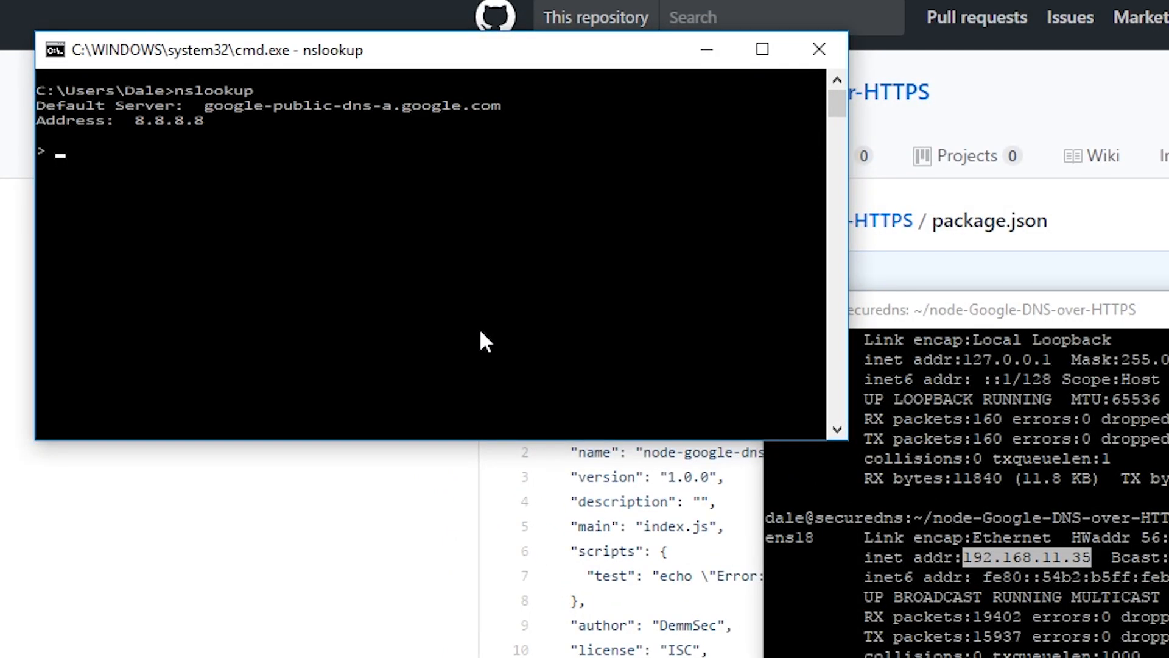
mouse_move(212, 134)
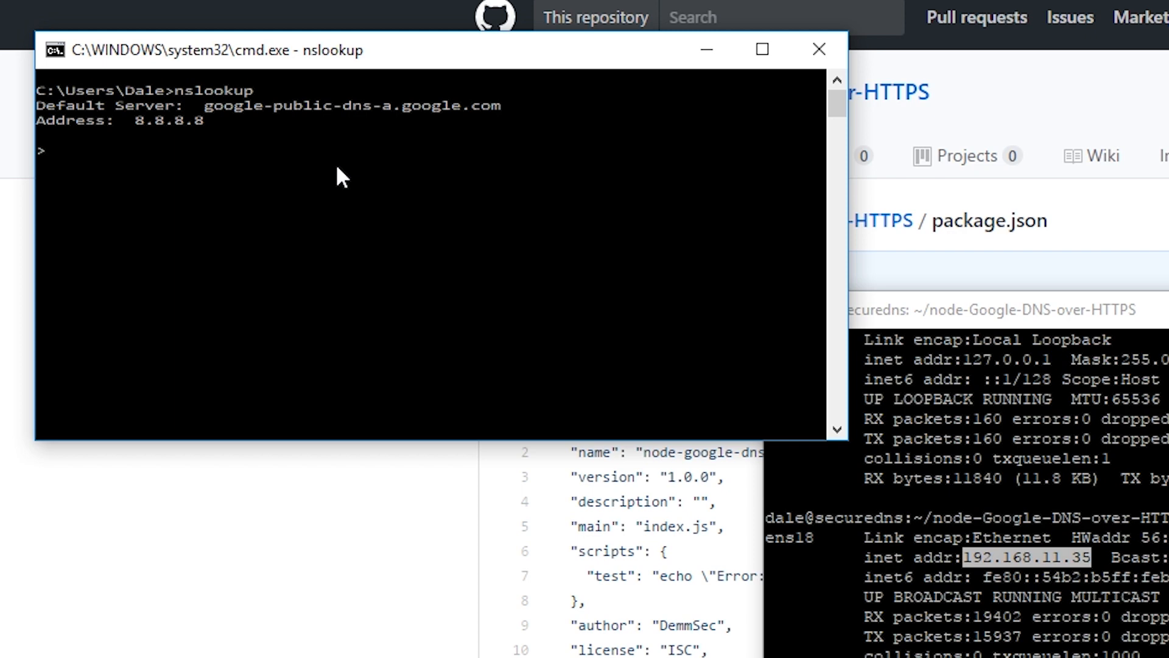
Step: Switch nslookup to server 192.168.11.35 and resolve google.com through it
text(s)
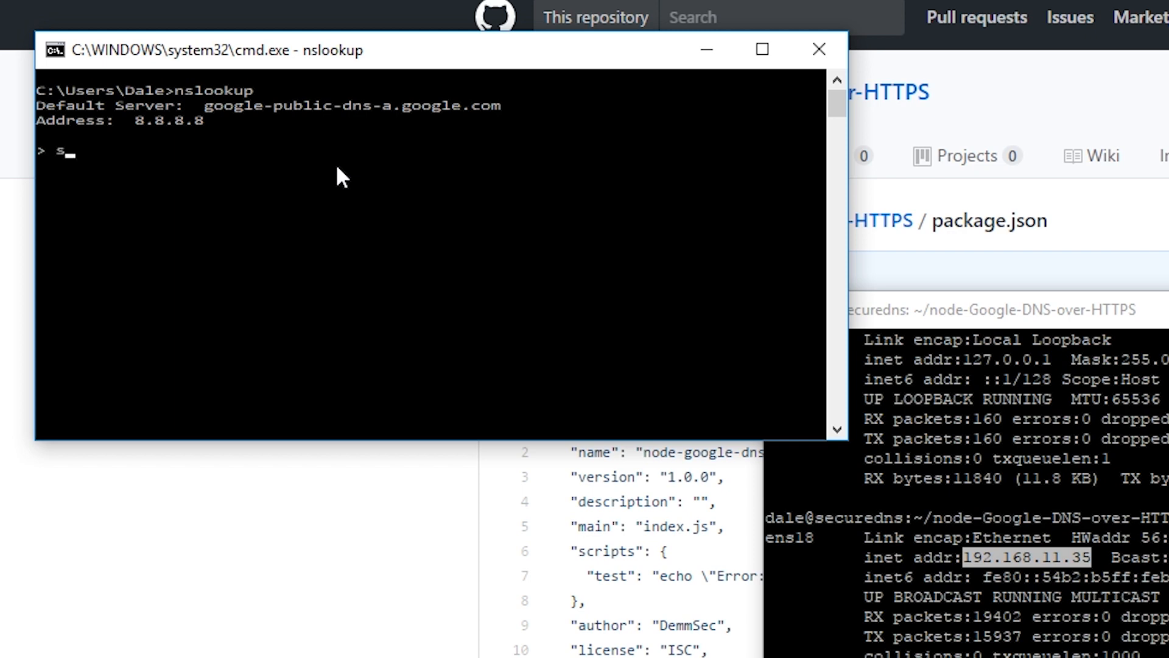
text(erver 192.168)
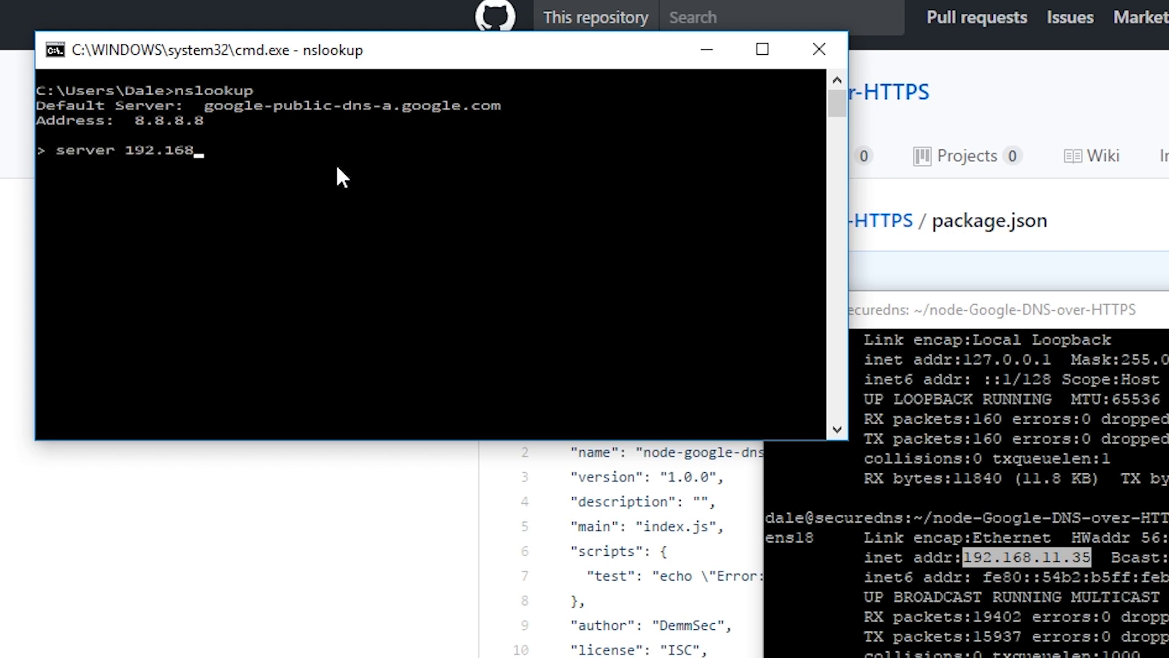
text(.11.35)
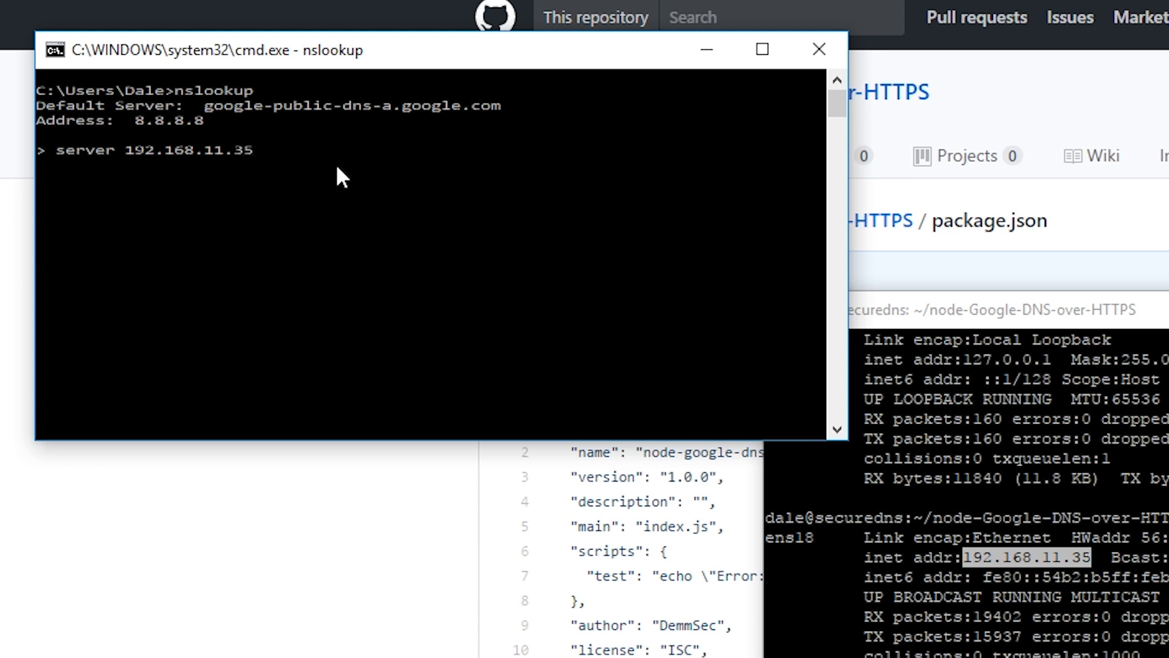
key(Enter)
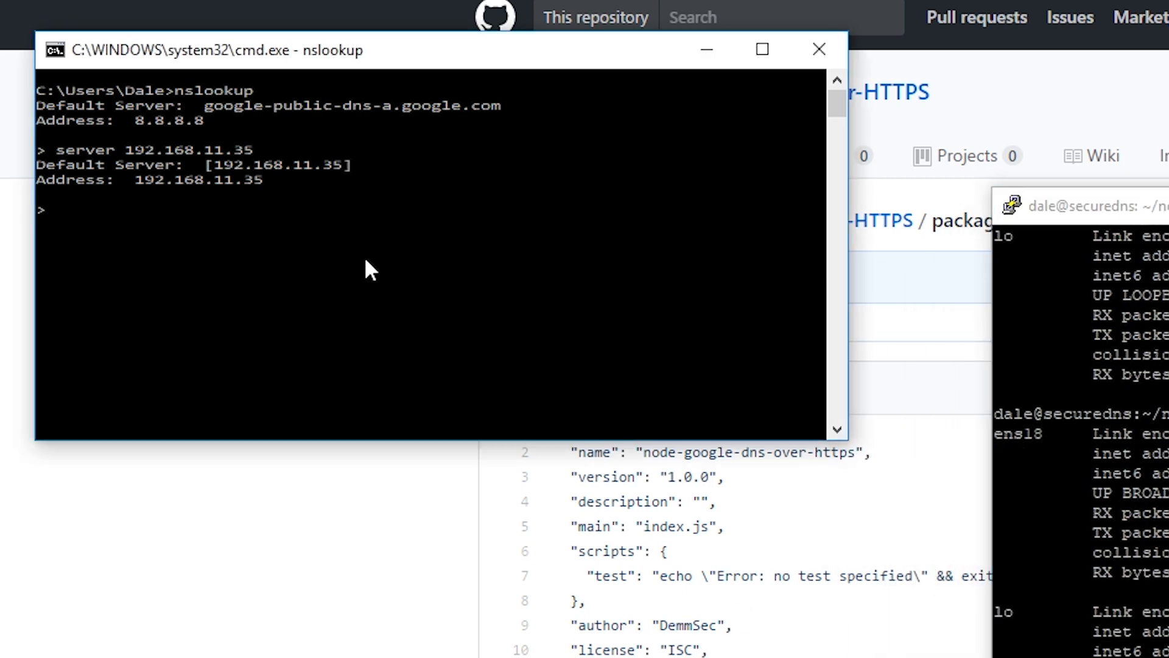
text(google.com)
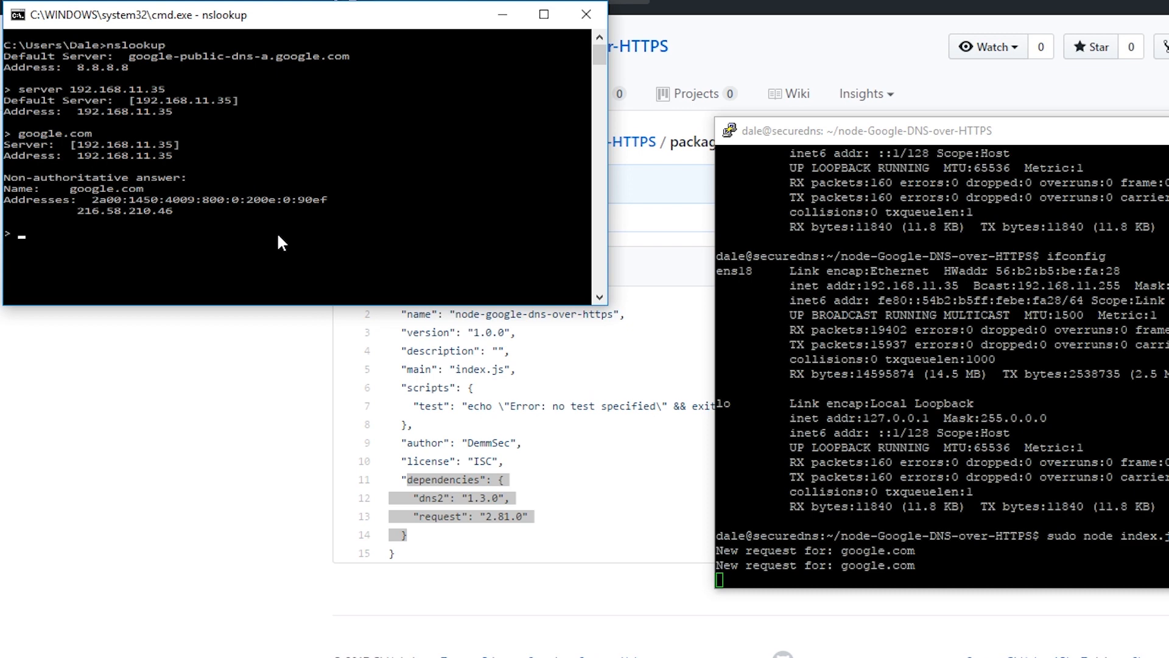
mouse_move(607, 382)
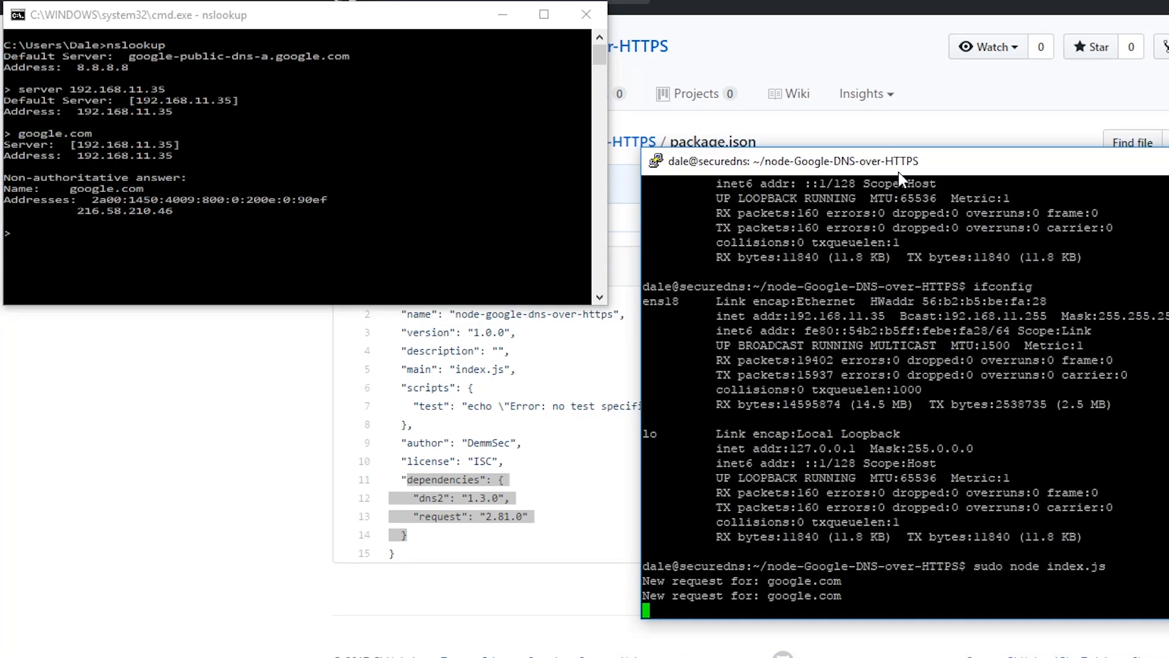
mouse_move(903, 180)
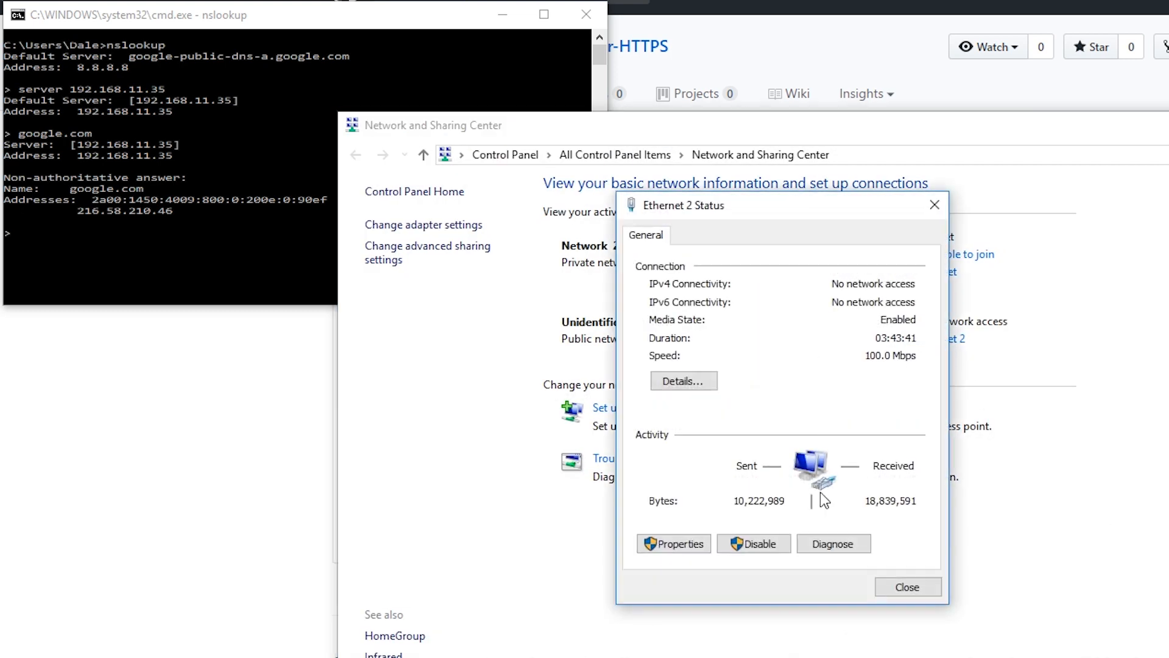
Step: Set Ethernet 2's IPv4 preferred DNS server manually to the Ubuntu server's address
click(671, 543)
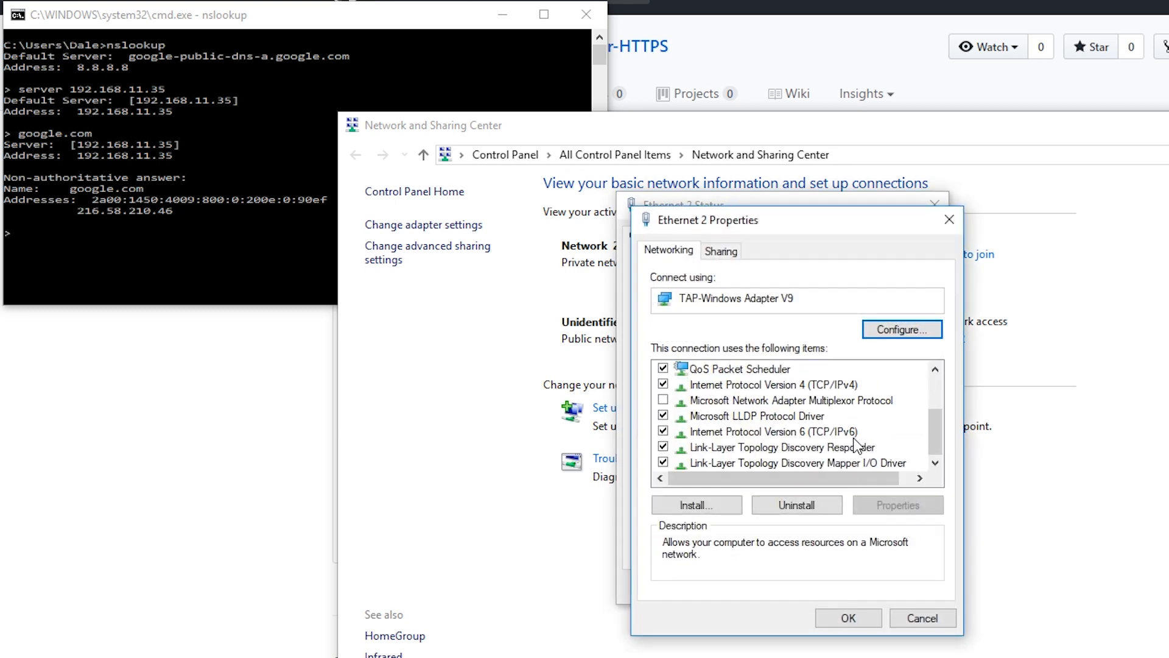
double_click(749, 384)
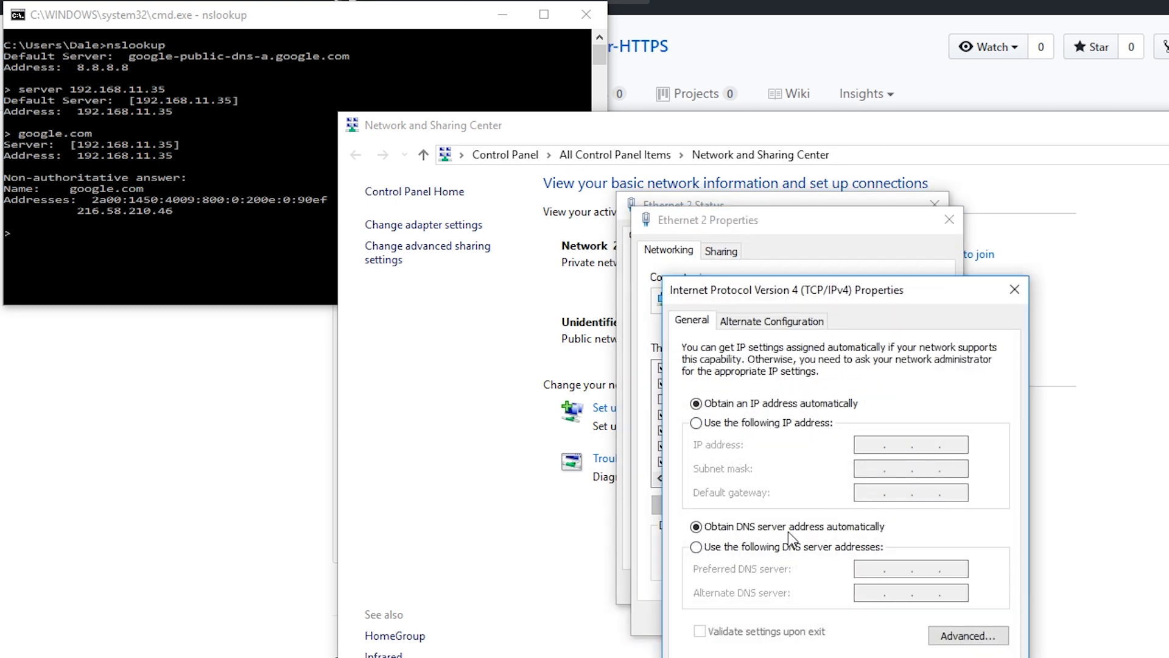
click(695, 547)
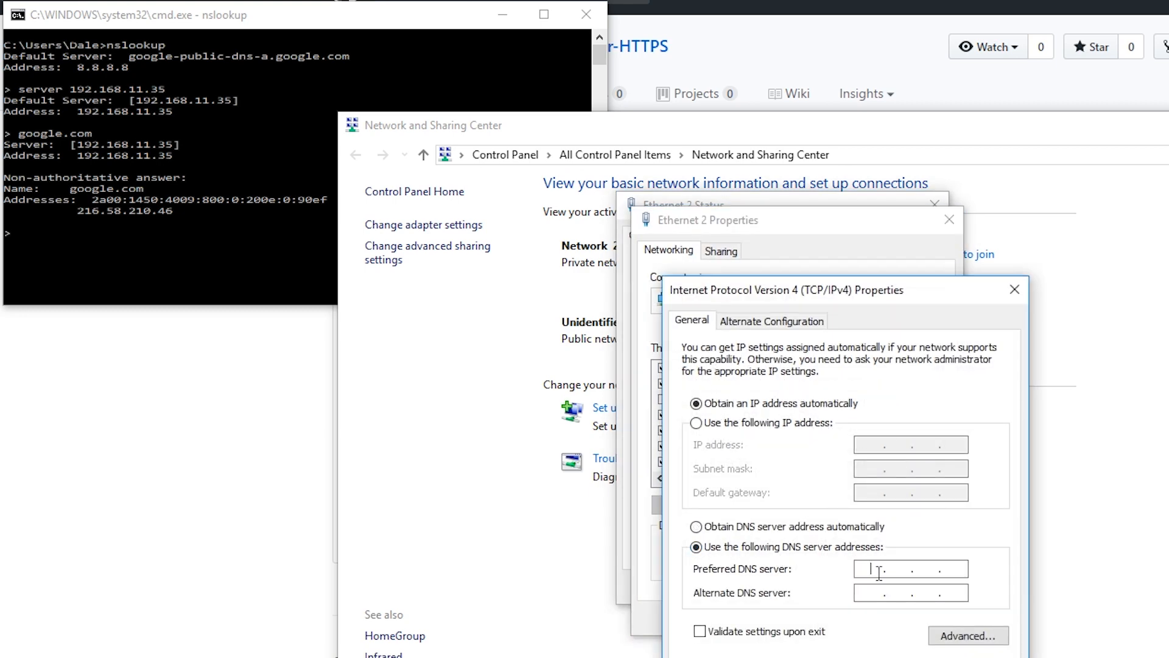
text(192.168.1)
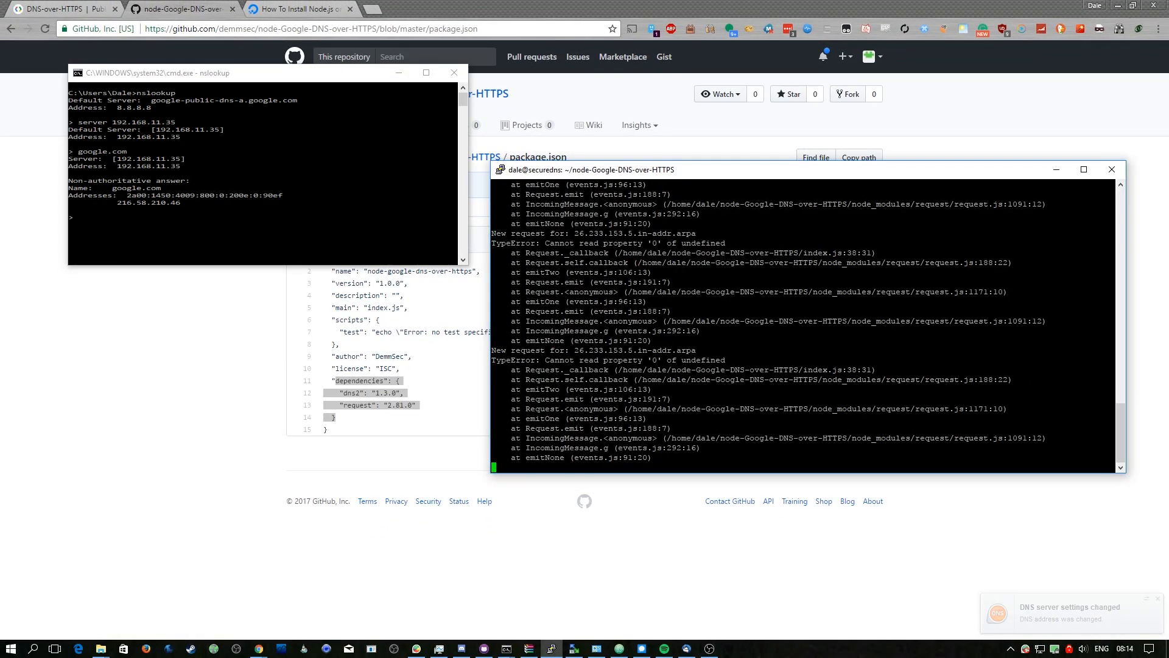
Step: Load google.co.uk in Chrome, then return to the repository's package.json page
click(413, 10)
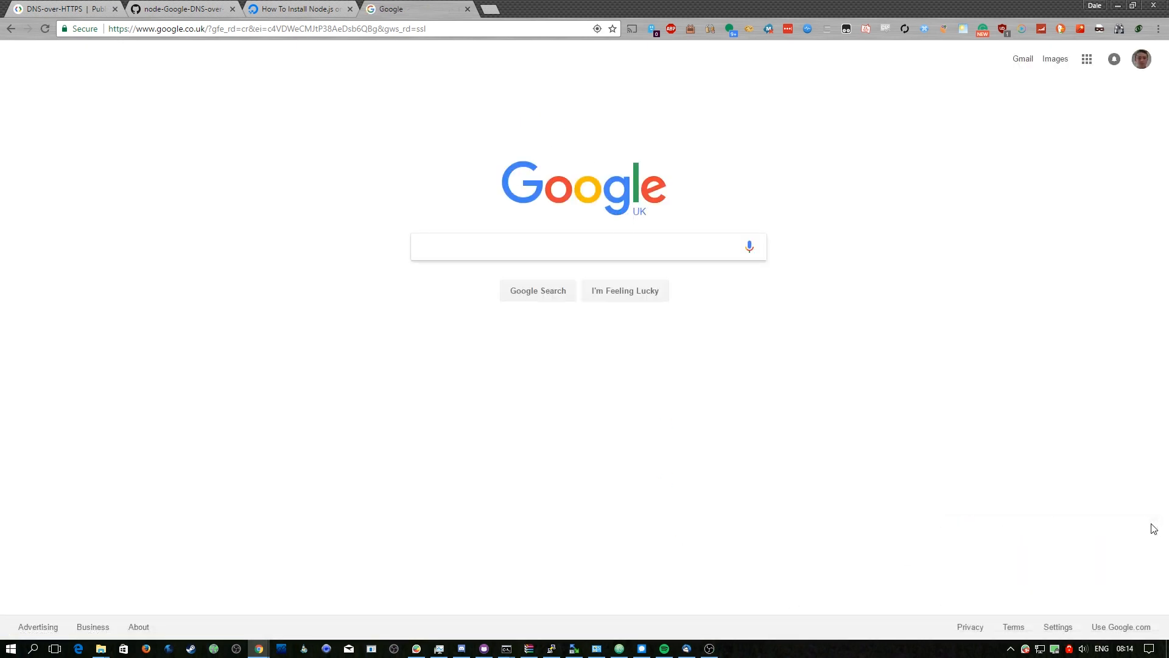
click(588, 246)
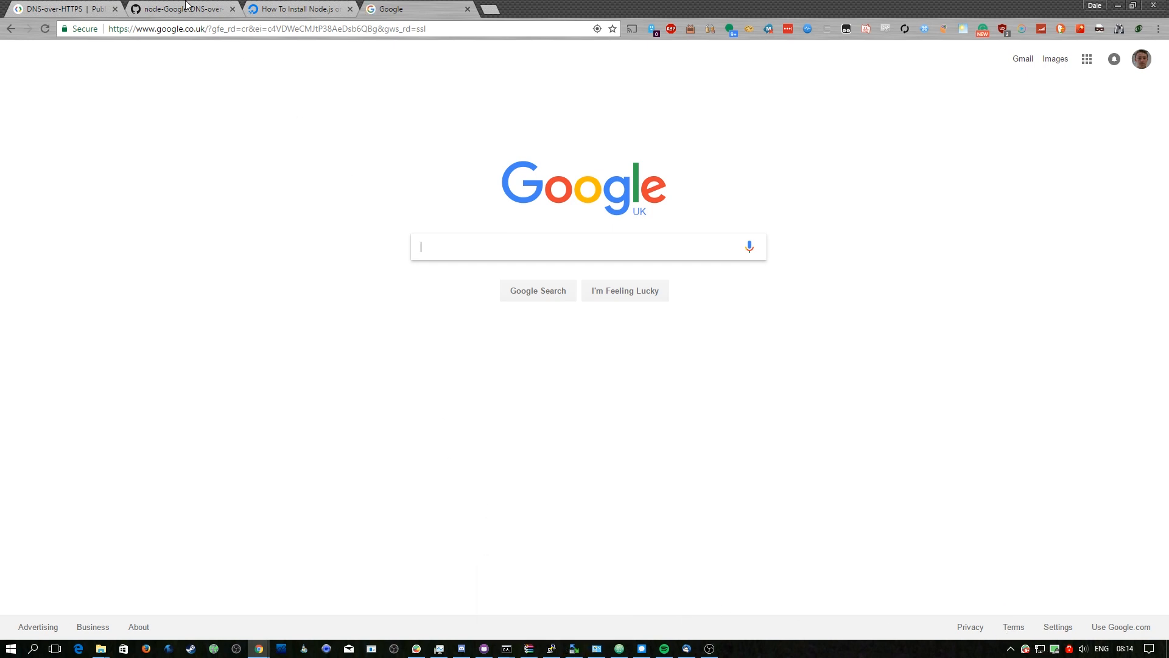
click(179, 8)
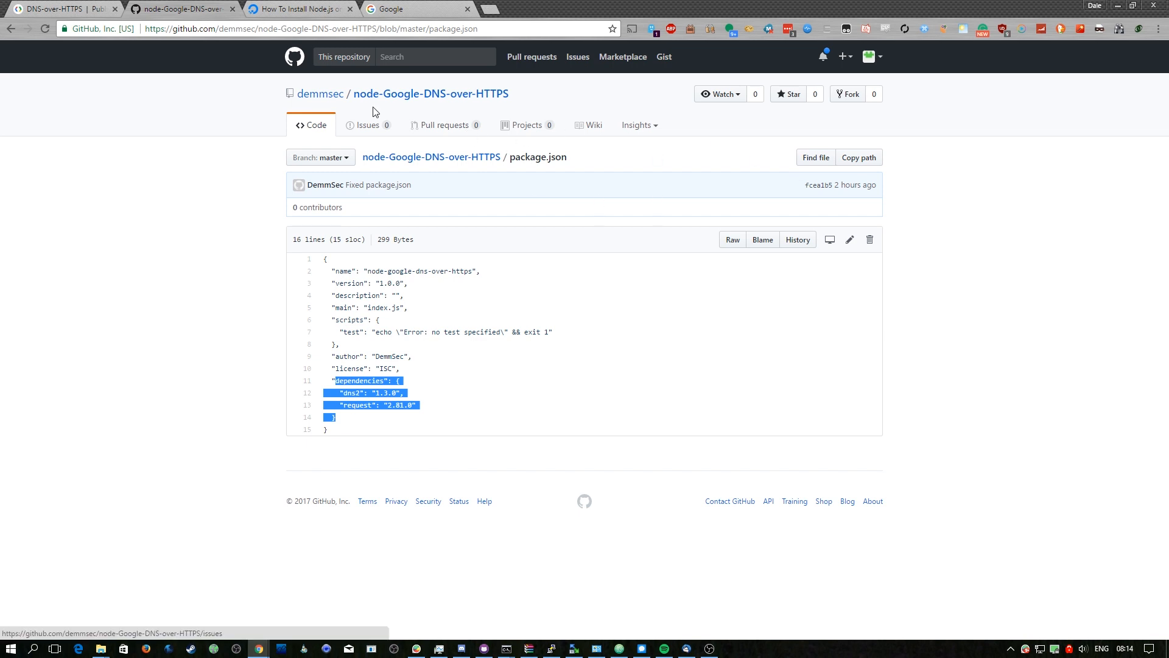
Step: Load the repository's Issues page, then check the PuTTY log for github.com requests and a PTR error
click(367, 124)
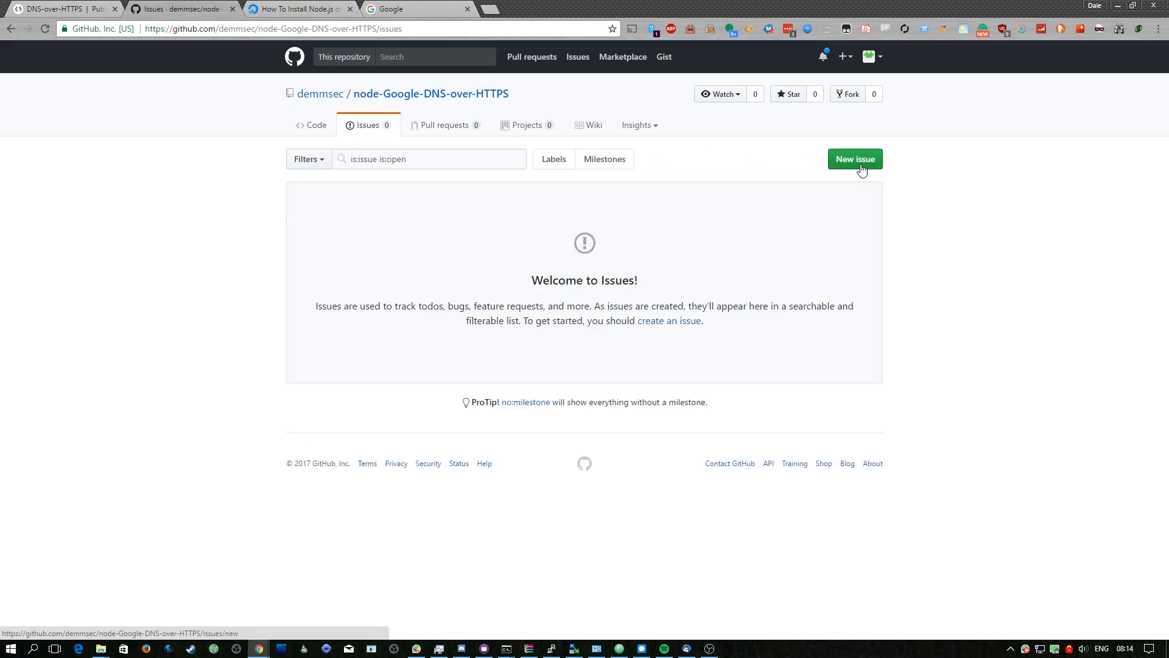
mouse_move(561, 570)
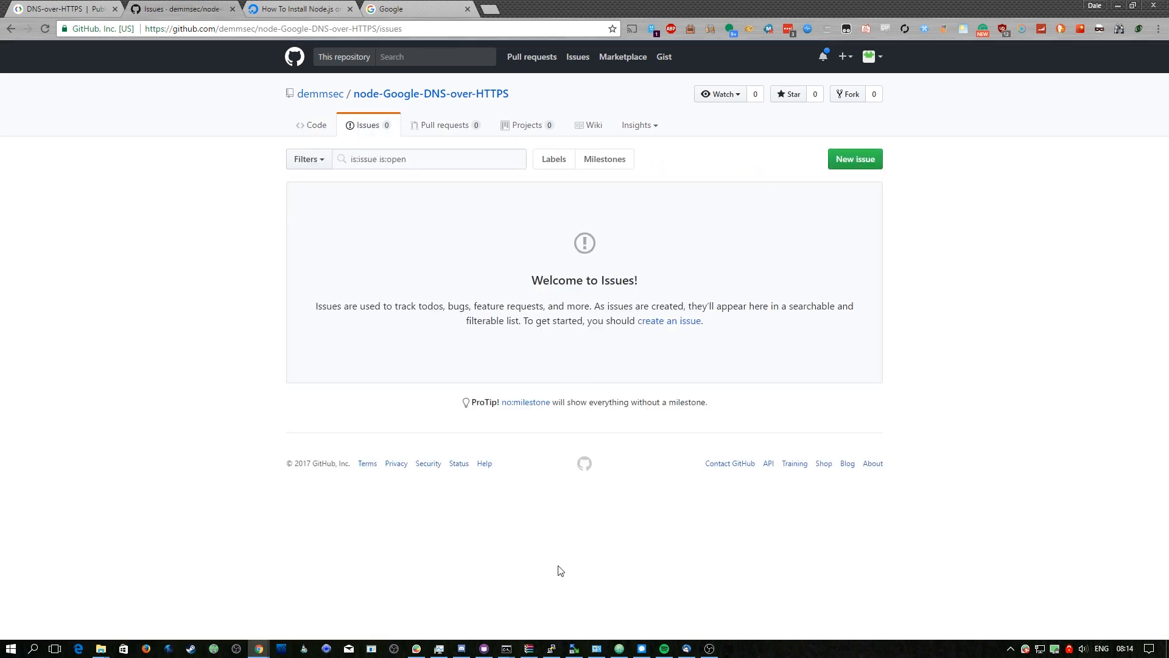
click(551, 647)
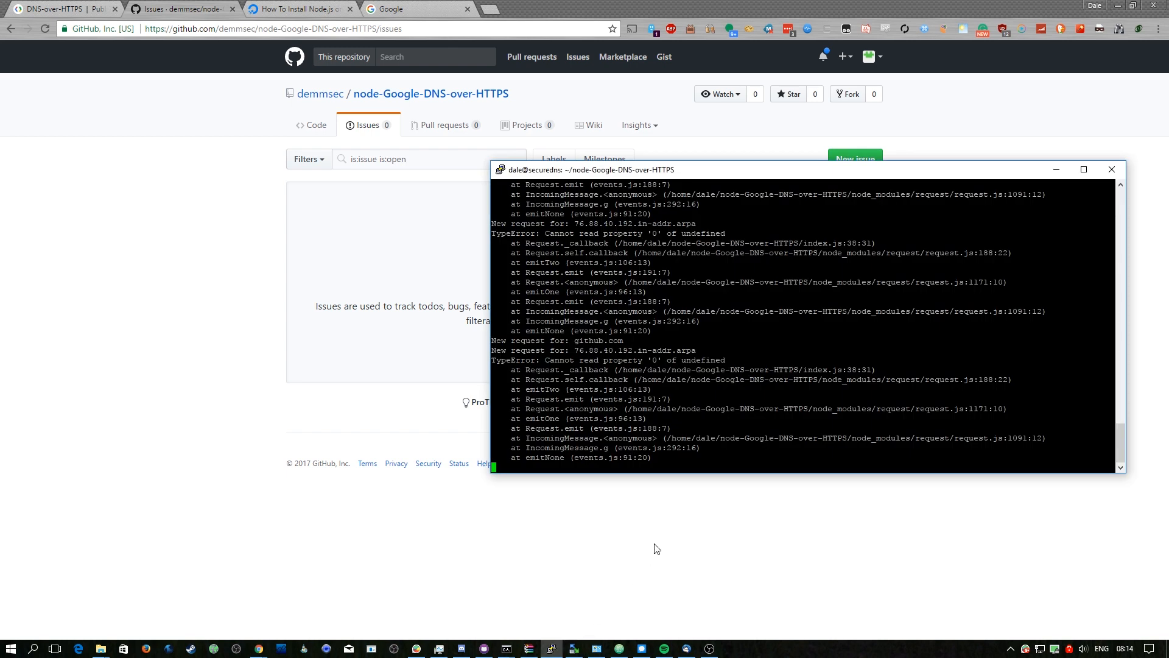
scroll(down, 3)
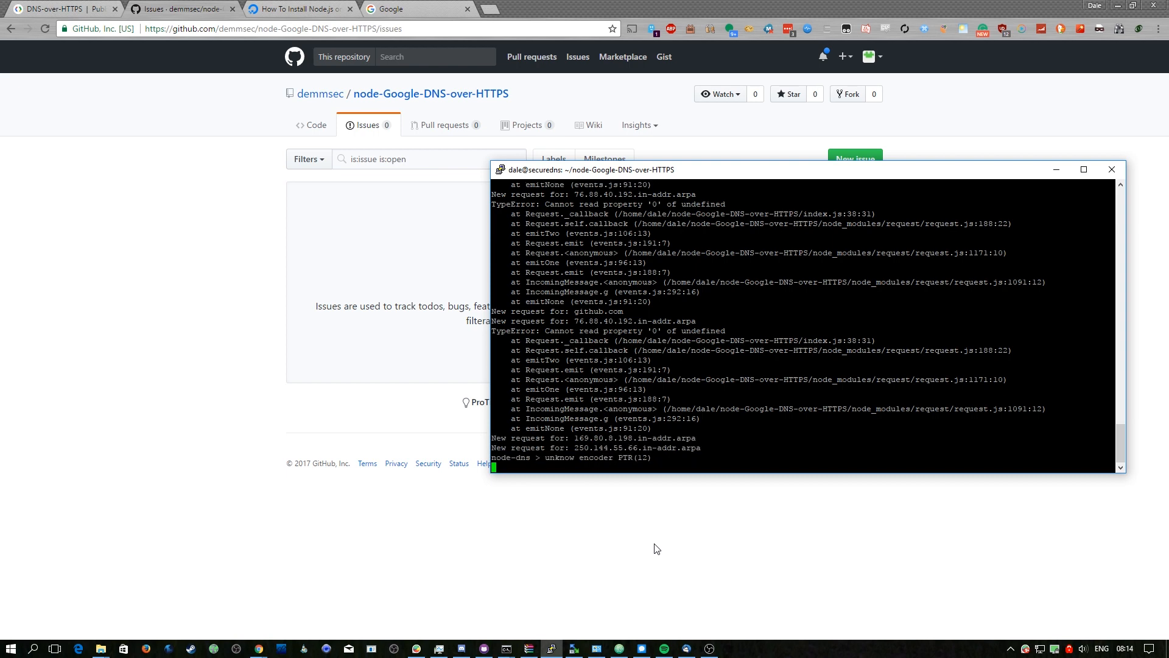